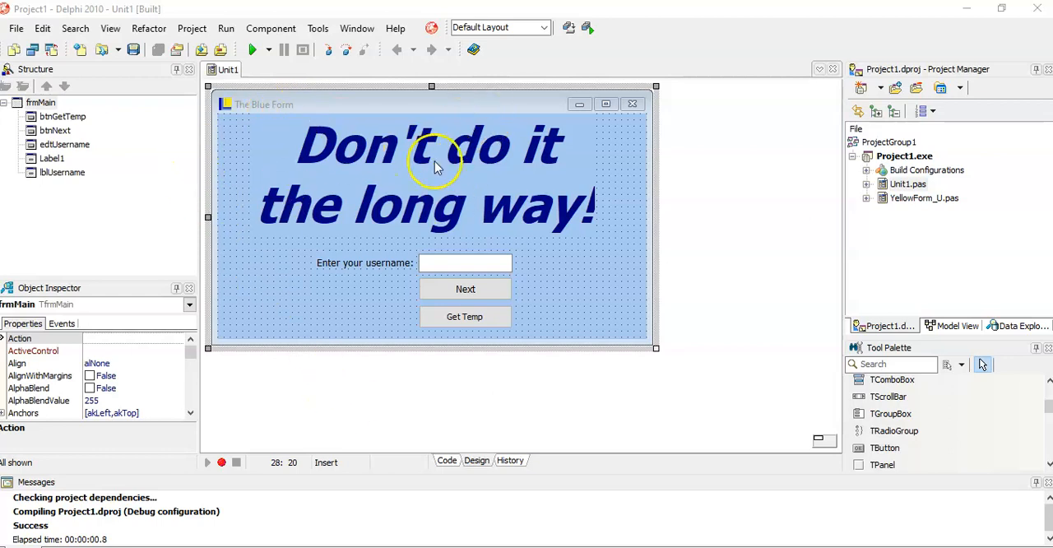
pyautogui.moveTo(381, 260)
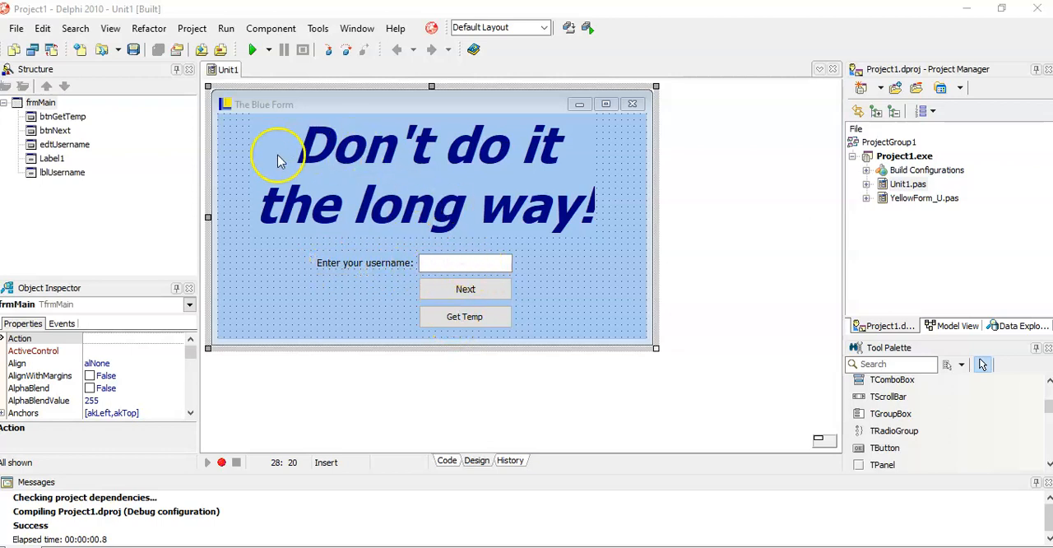
pyautogui.moveTo(329, 194)
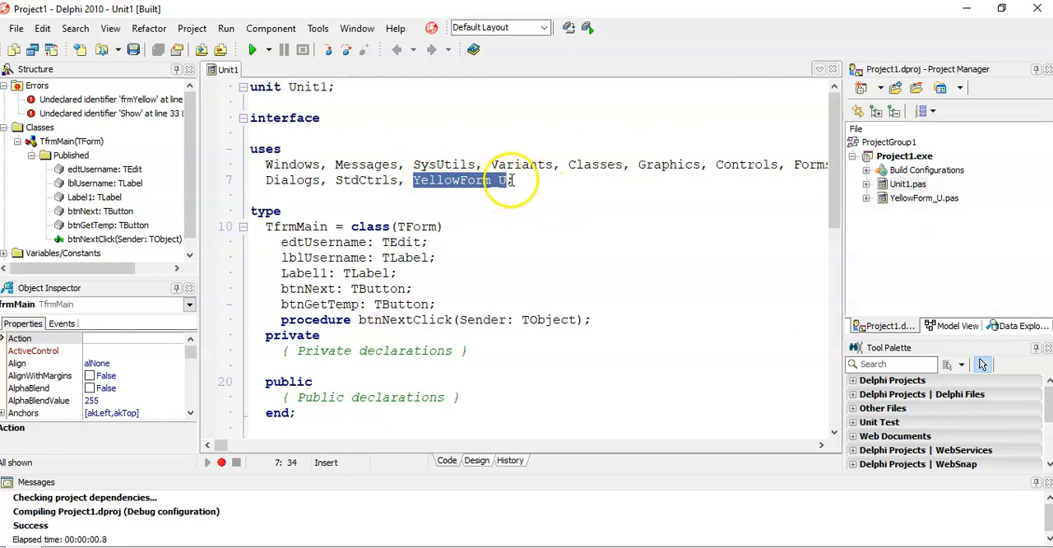
# Step: Review Unit1's uses clause and Next handler, then bring up YellowForm_U.pas in the editor
pyautogui.scroll(-3)
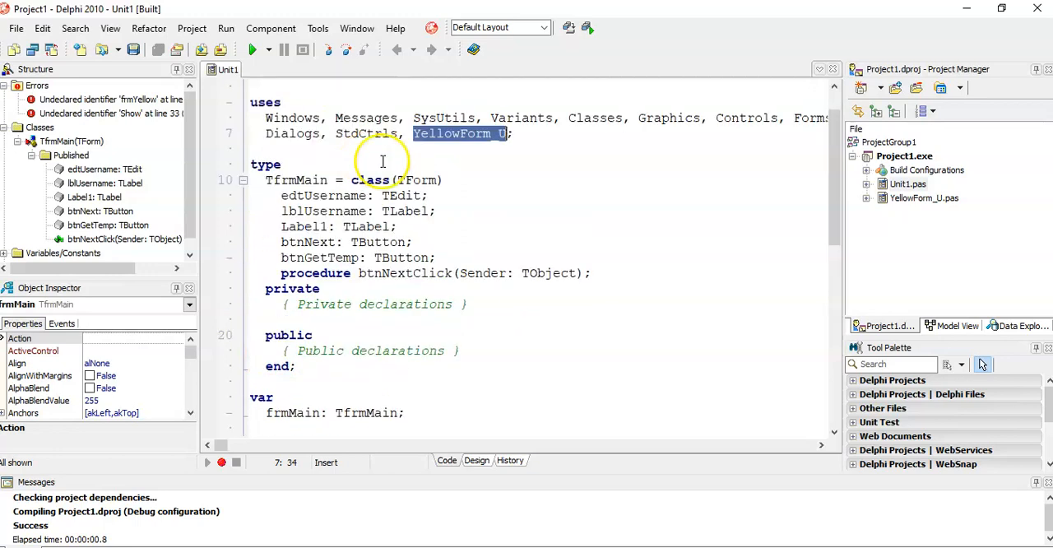
pyautogui.moveTo(925, 198)
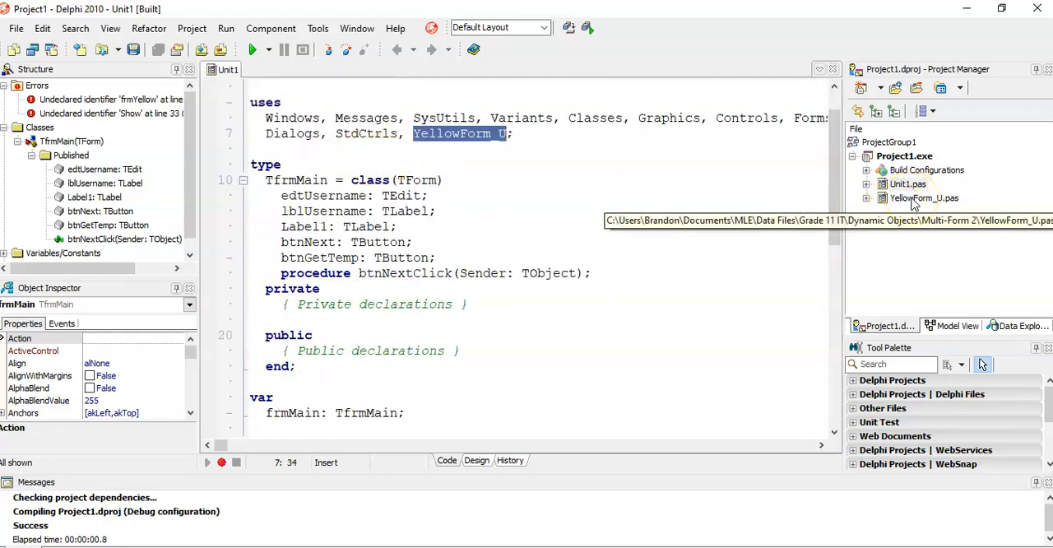
pyautogui.click(283, 70)
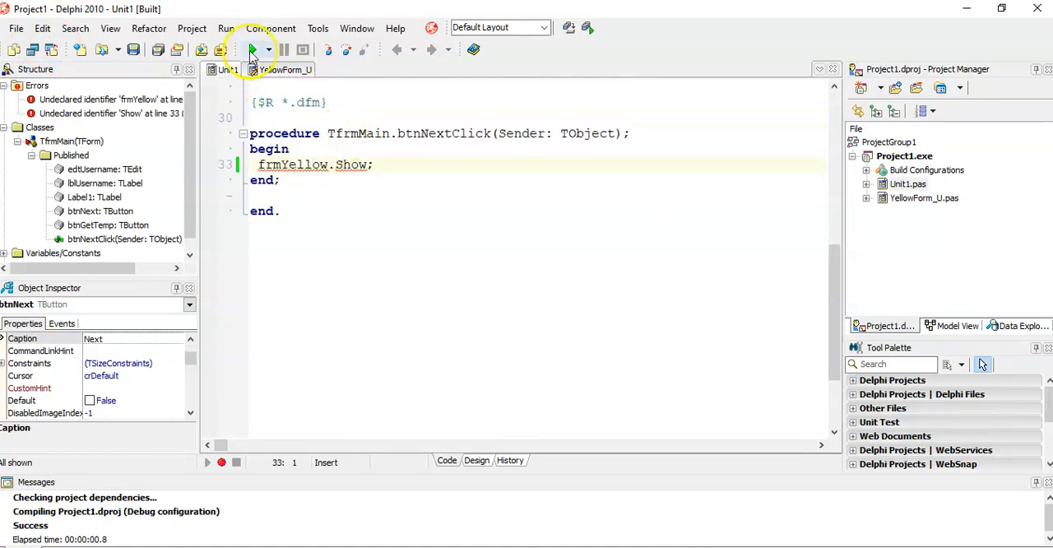
# Step: Run the app, go Next to the yellow form, Go Back to the blue form, and close it
pyautogui.click(254, 49)
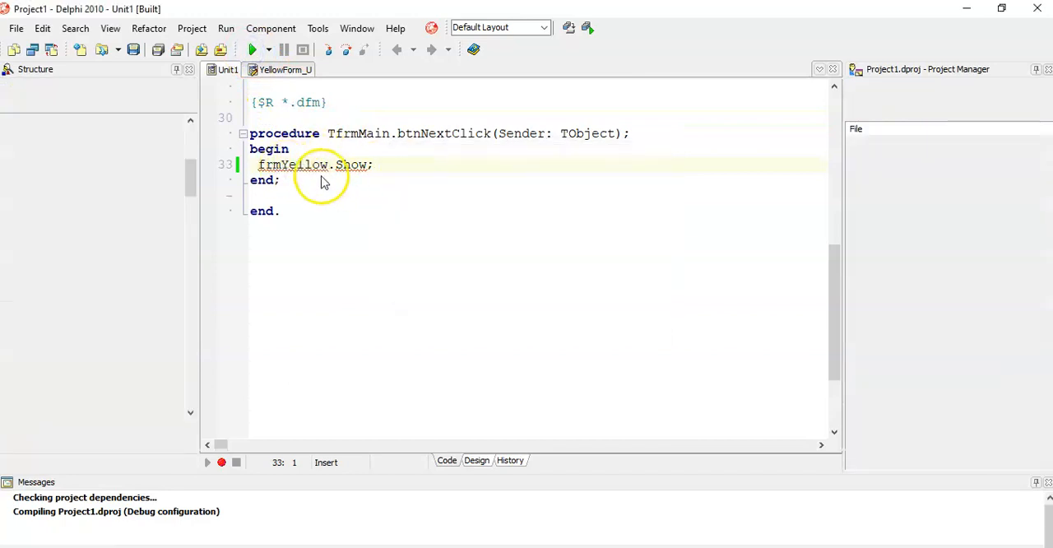
pyautogui.click(255, 50)
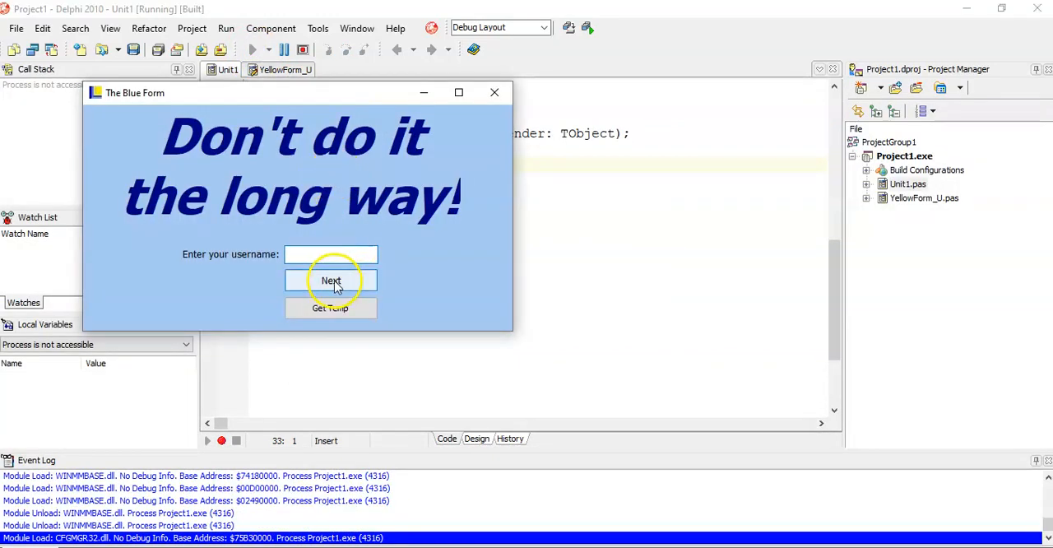
pyautogui.click(330, 280)
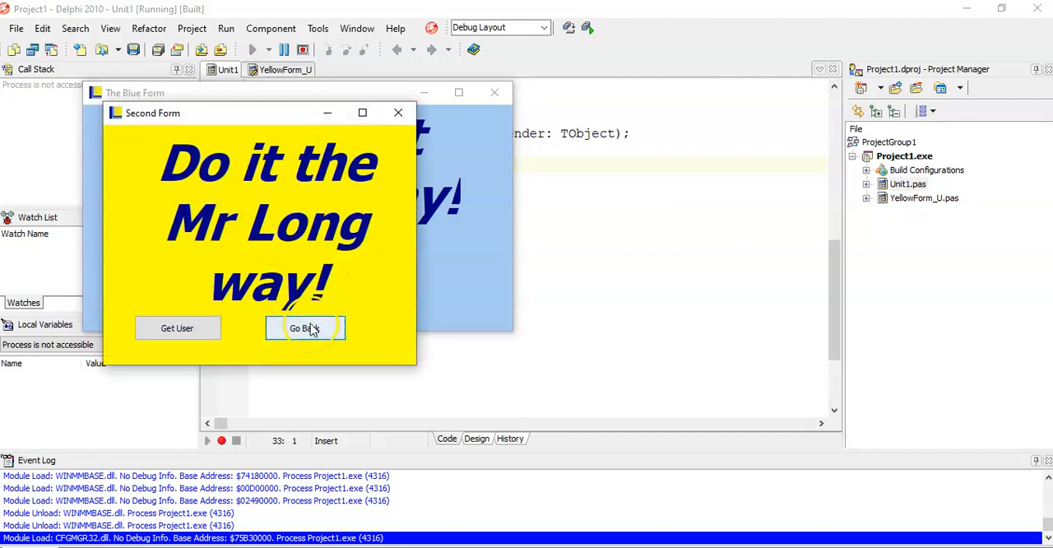
pyautogui.click(306, 327)
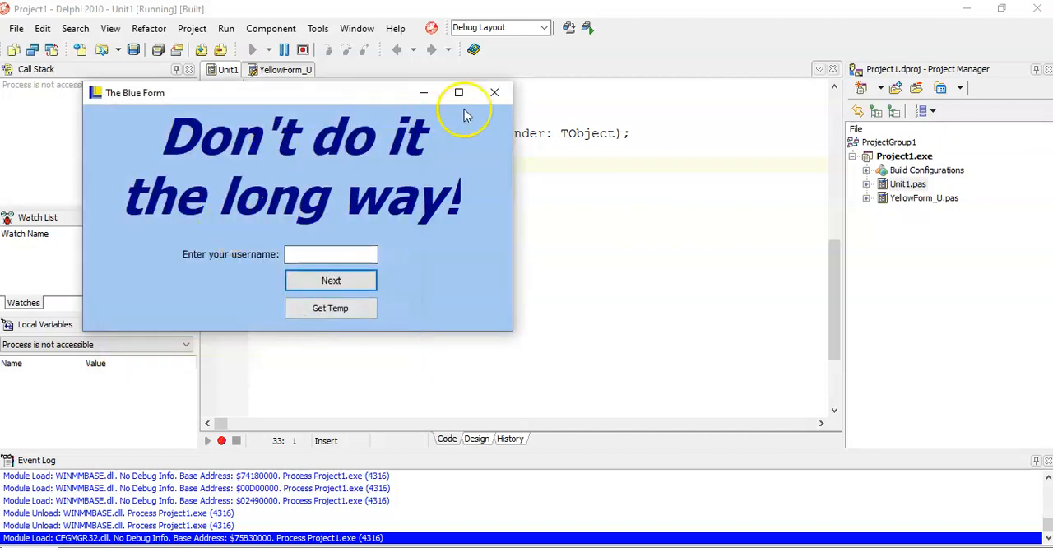
pyautogui.click(494, 92)
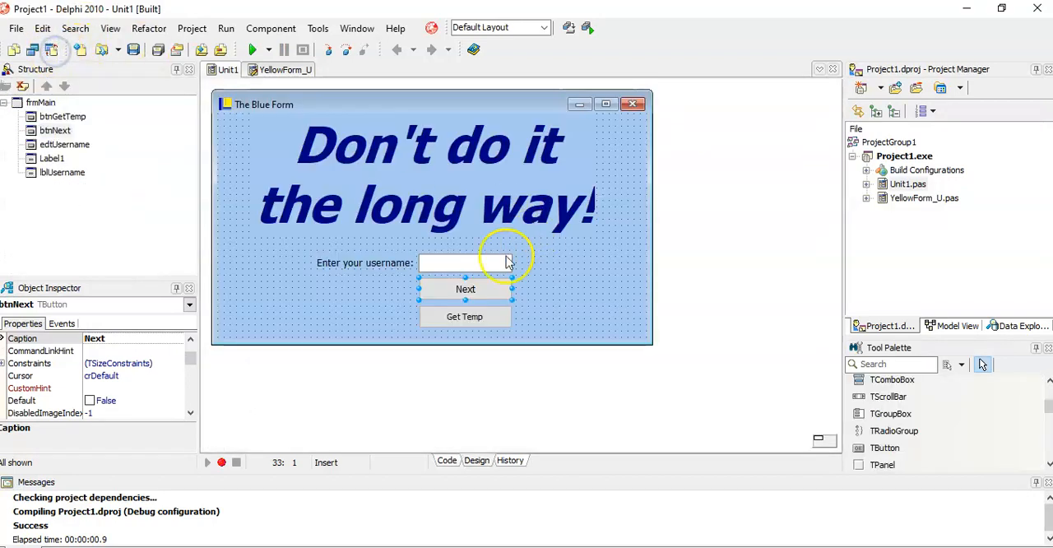
pyautogui.moveTo(444, 271)
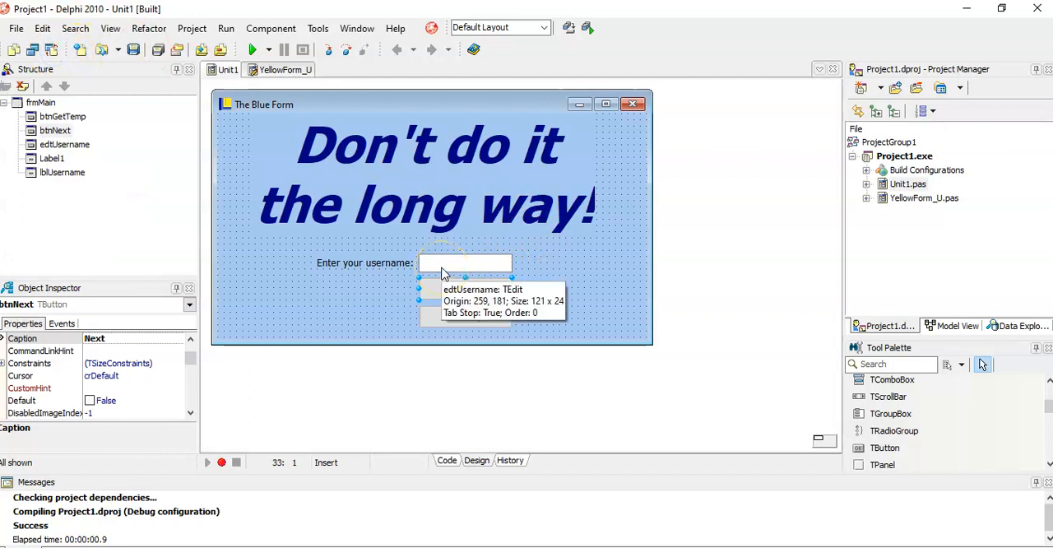
pyautogui.click(466, 288)
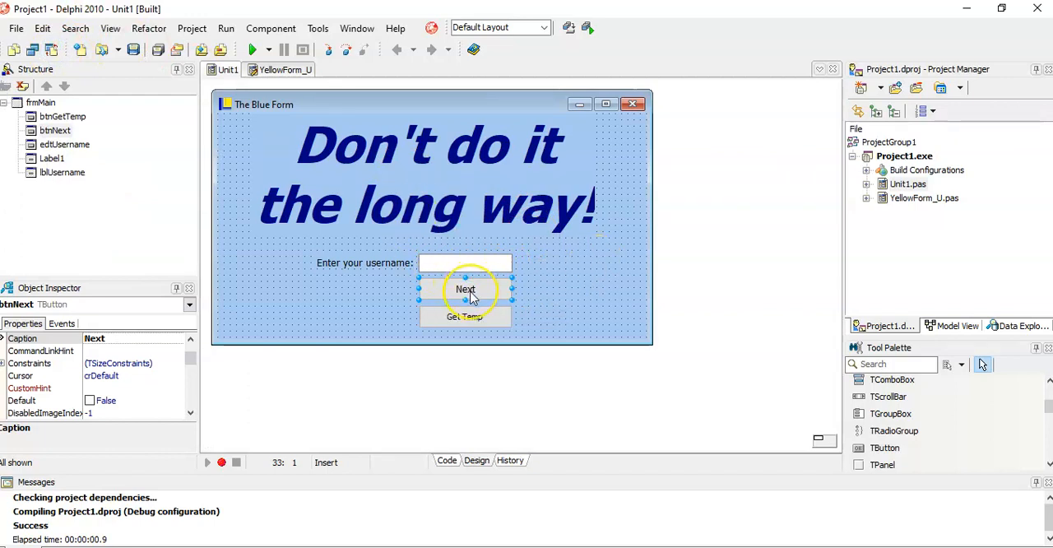
pyautogui.moveTo(464, 287)
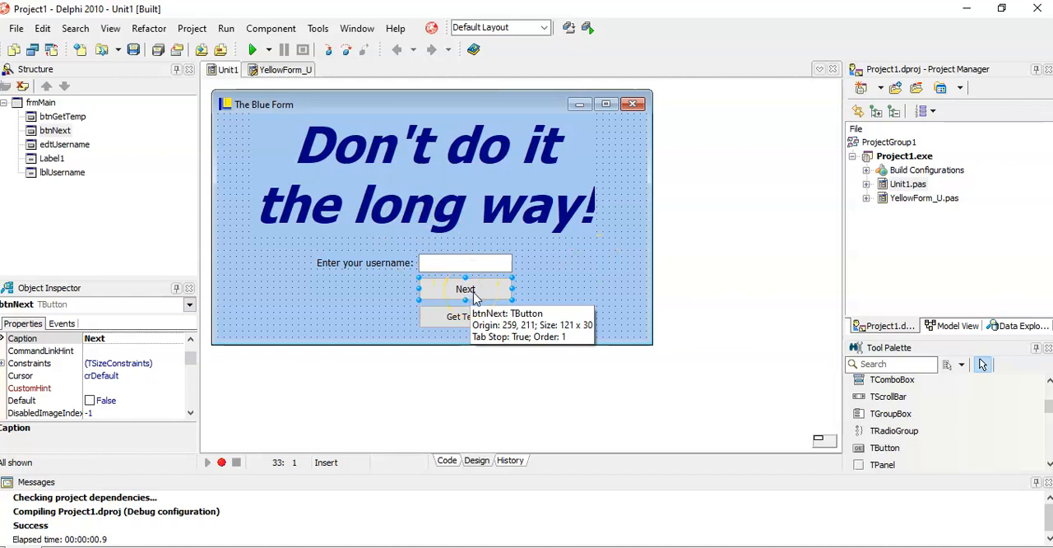
pyautogui.moveTo(327, 113)
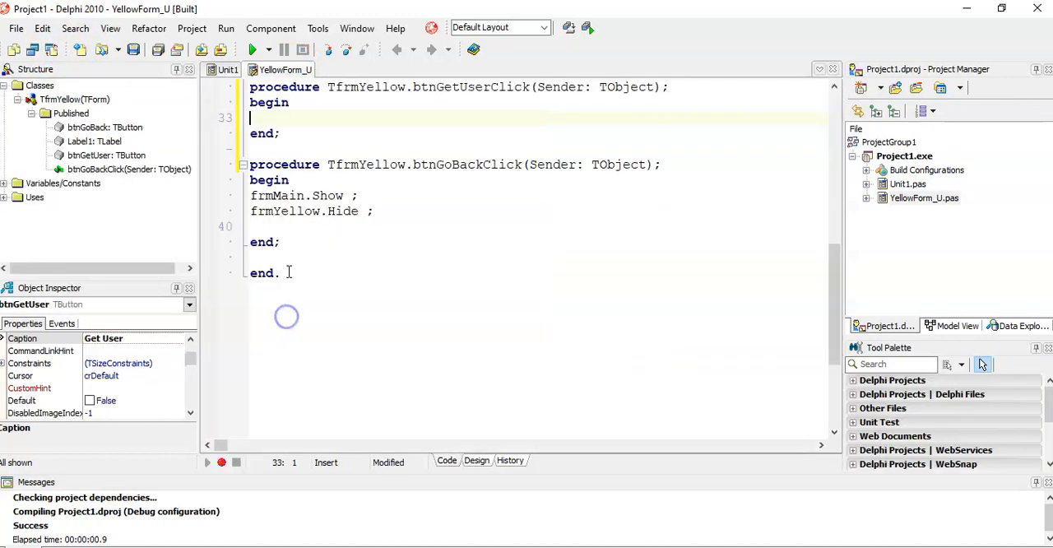
# Step: Write ShowMessage(frmMain.edtUsername.Text); in btnGetUserClick and run the project
pyautogui.write('showmessage (')
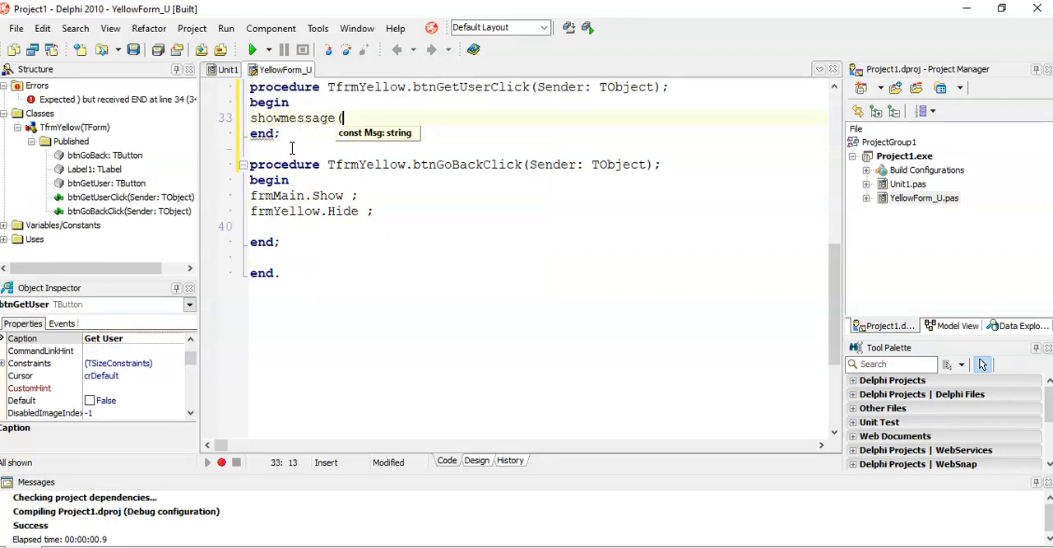
pyautogui.moveTo(338, 144)
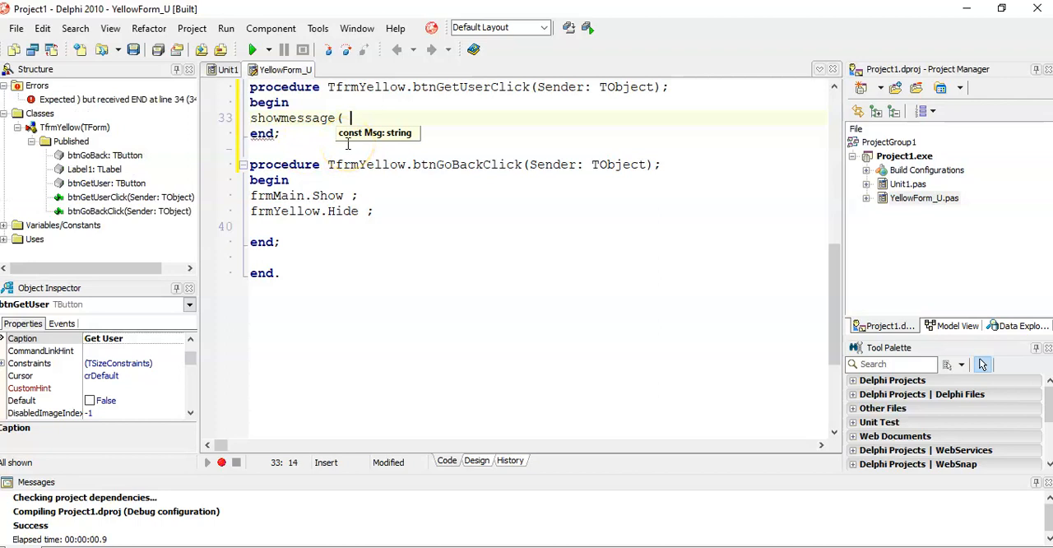
pyautogui.write('frmMain')
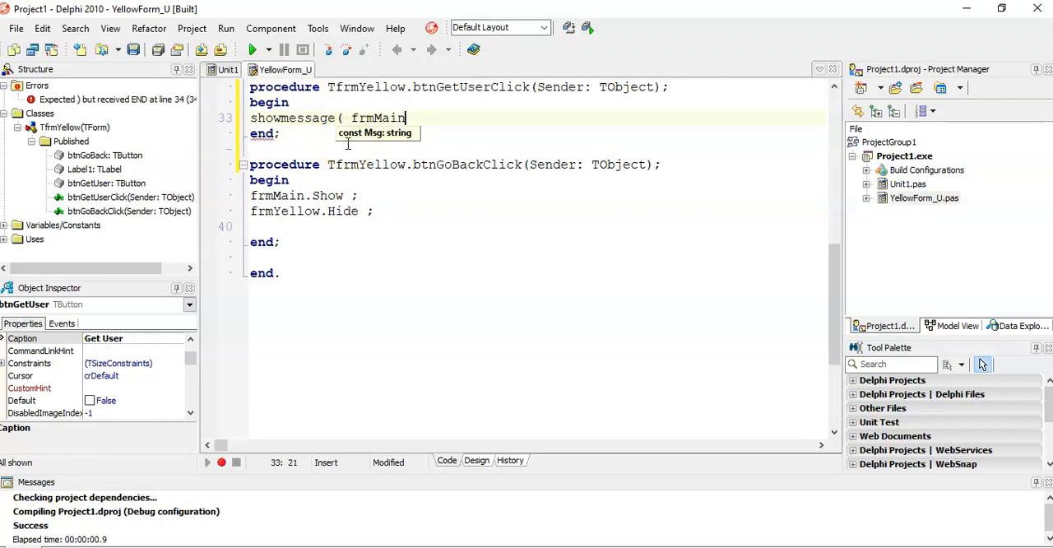
pyautogui.write('.edtUsername.')
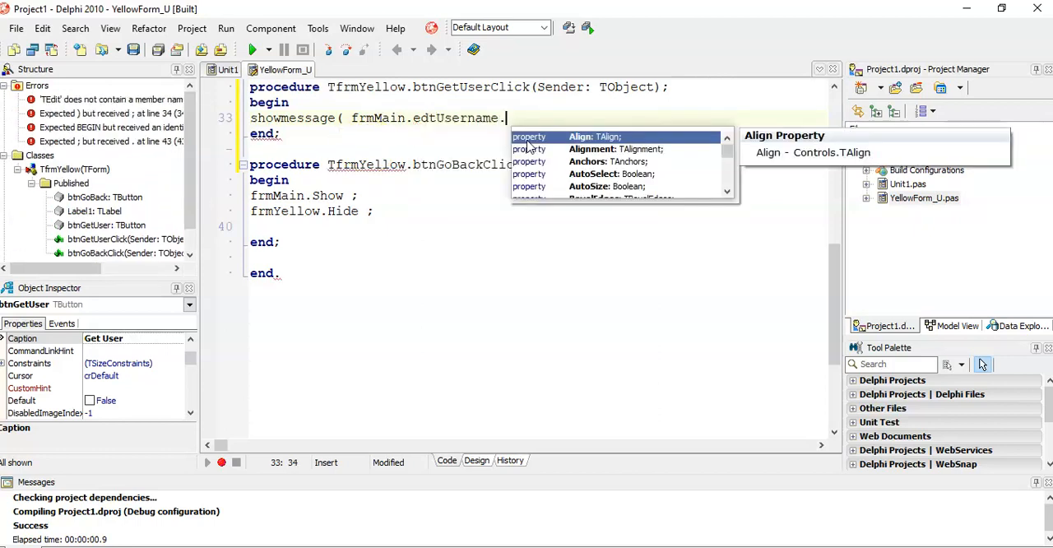
pyautogui.write('Test ) ;')
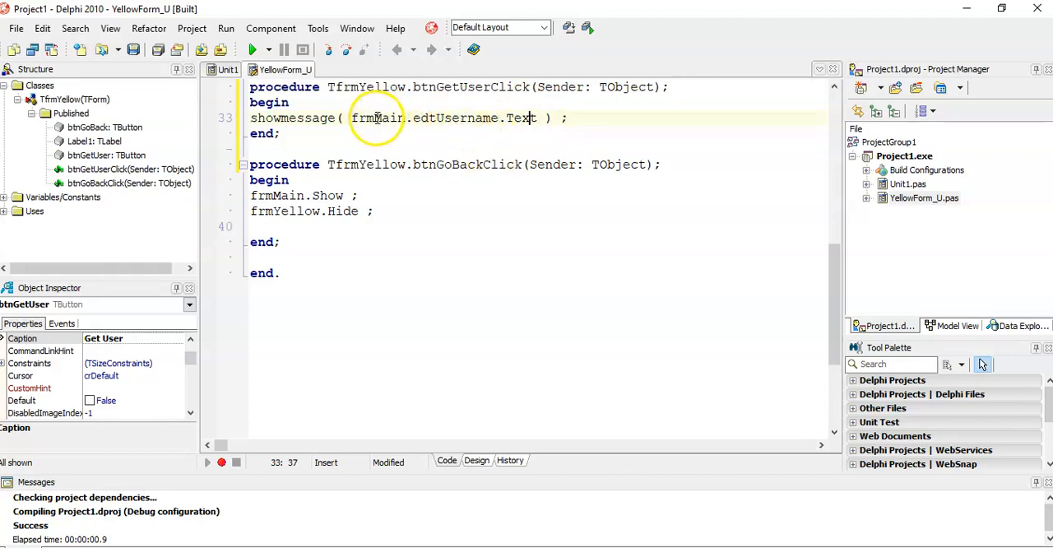
pyautogui.moveTo(287, 69)
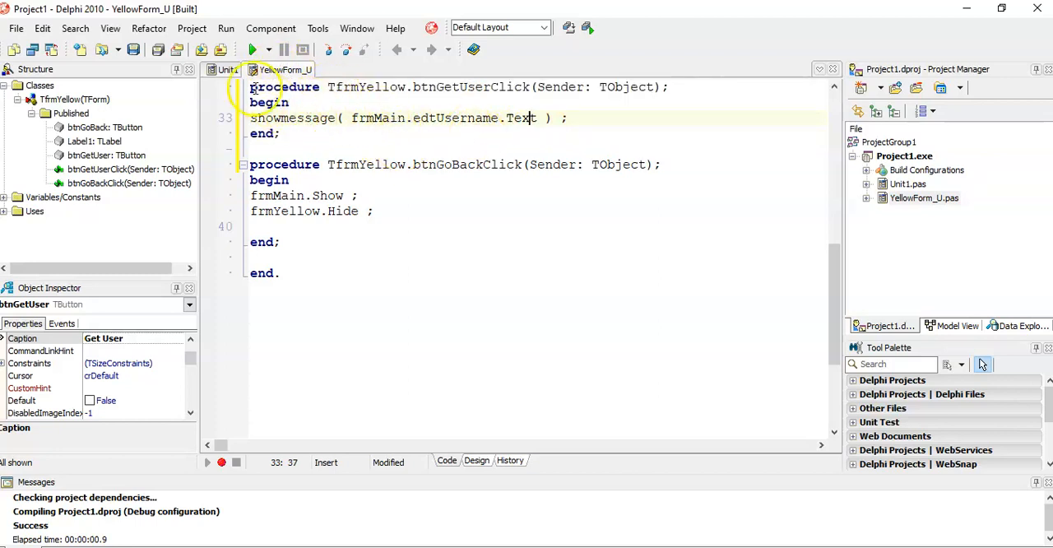
pyautogui.click(253, 49)
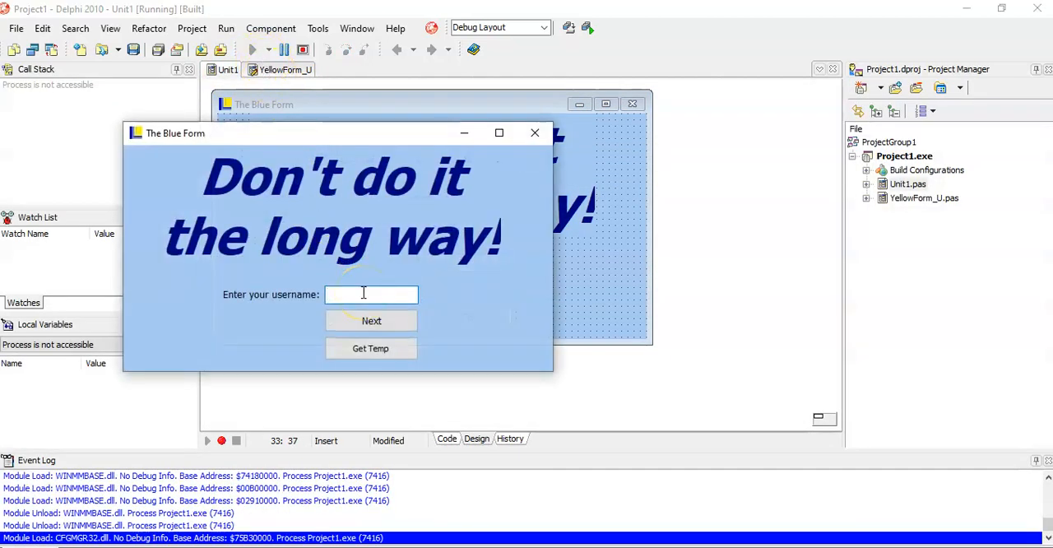
# Step: Enter MrLong, go Next, show it via Get User on the yellow form, then close the app
pyautogui.write('MrLong')
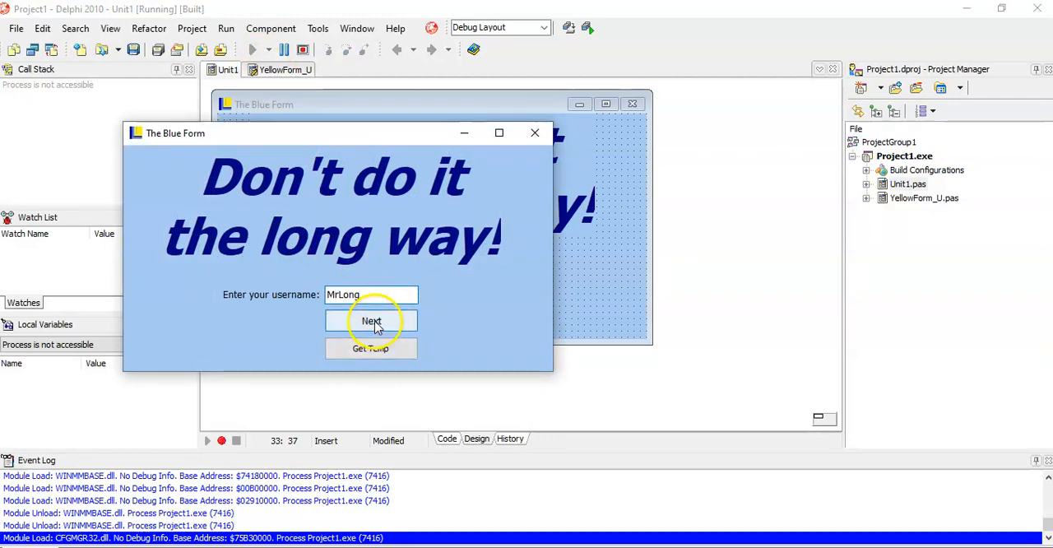
pyautogui.click(372, 320)
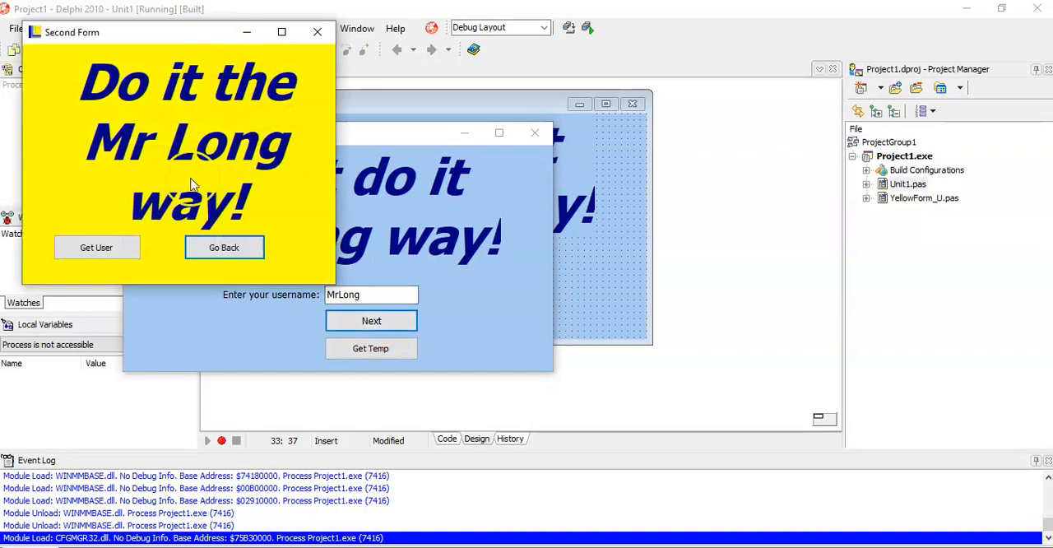
pyautogui.click(95, 247)
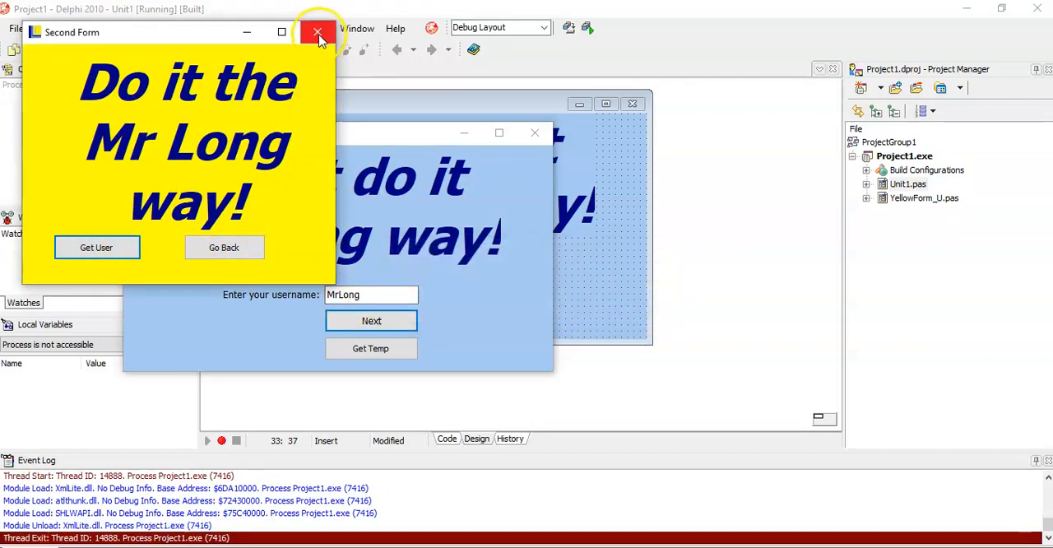
pyautogui.click(317, 33)
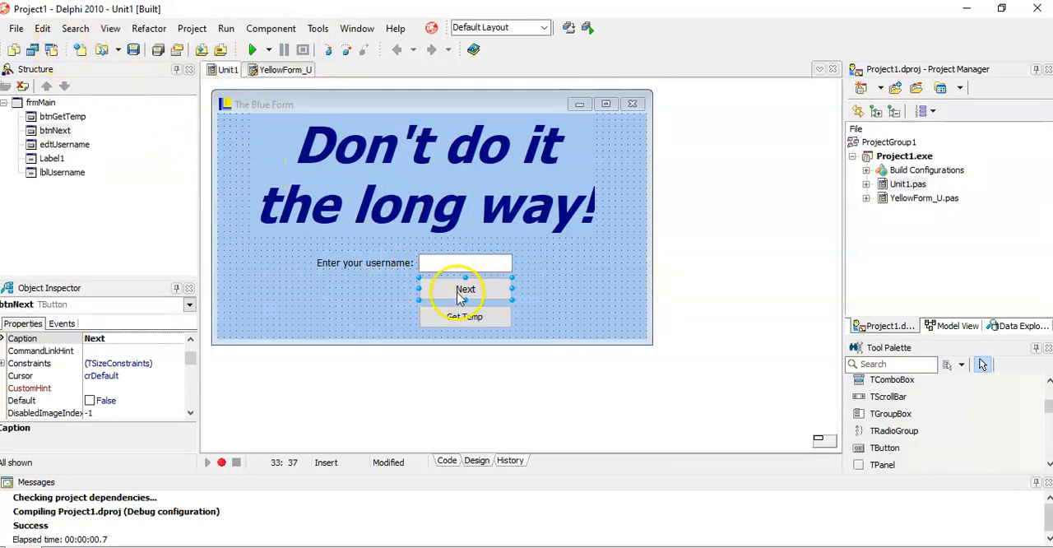
# Step: Declare sUser as a public string in the main form's class
pyautogui.doubleClick(466, 290)
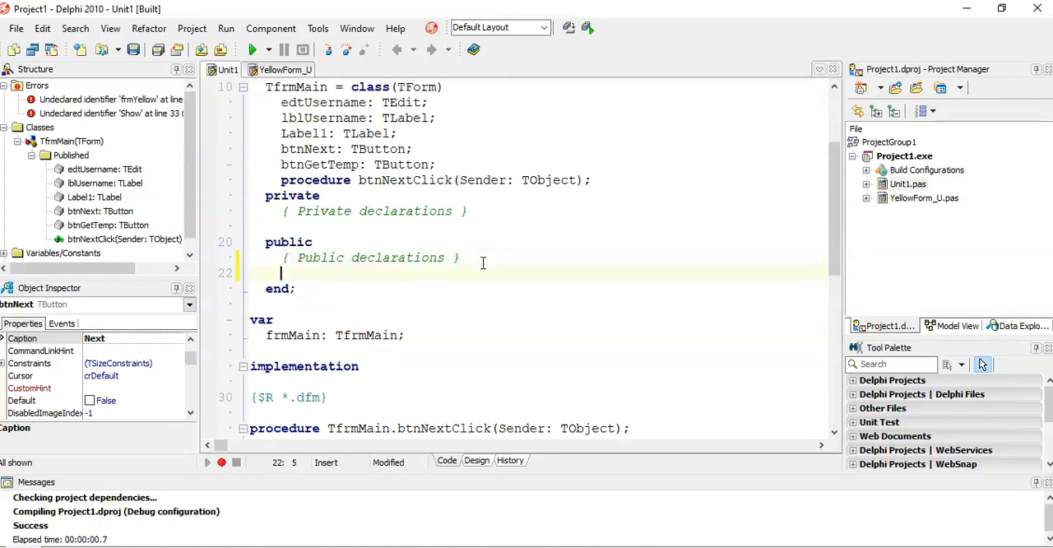
pyautogui.write('sUser : string ;')
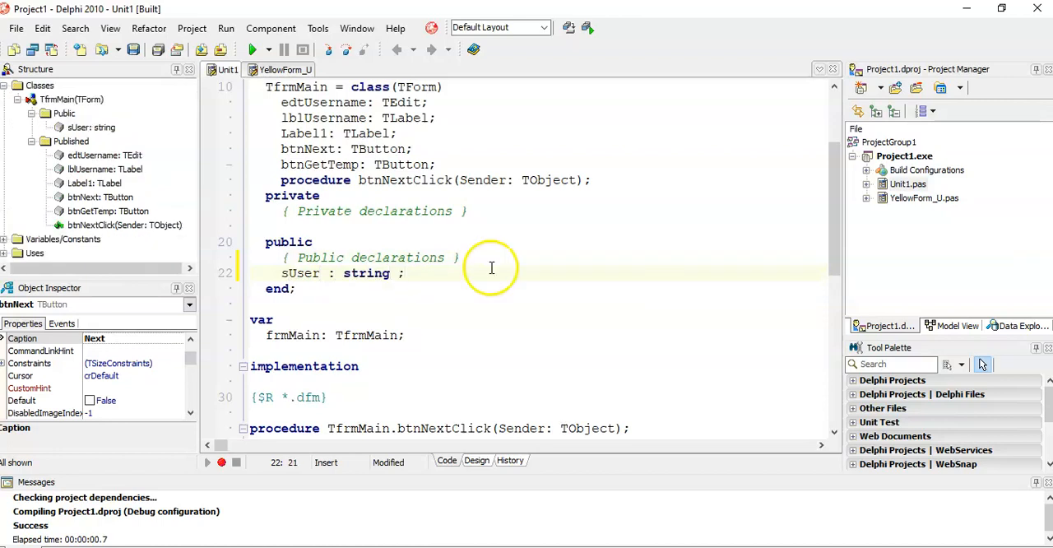
pyautogui.doubleClick(290, 242)
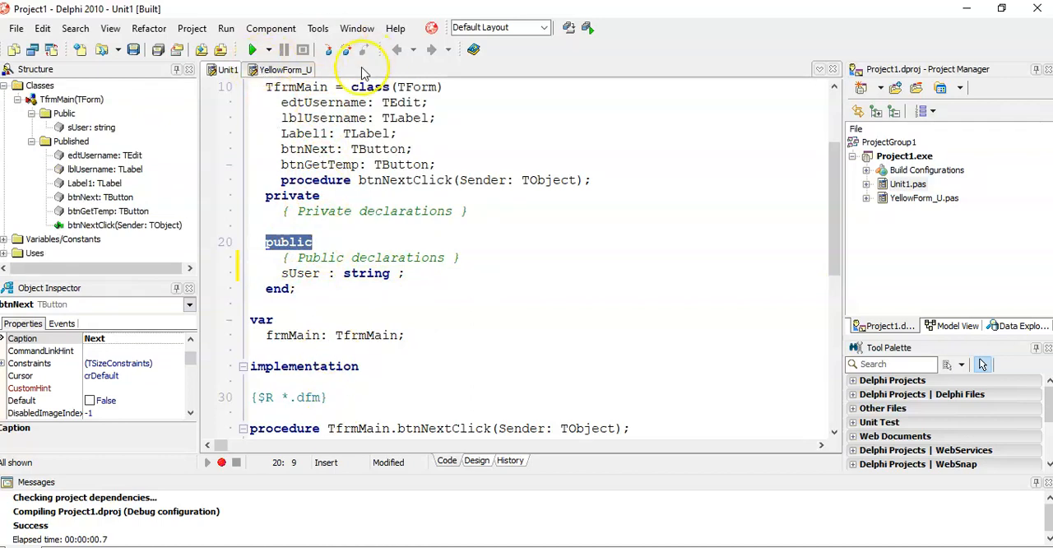
pyautogui.scroll(-3)
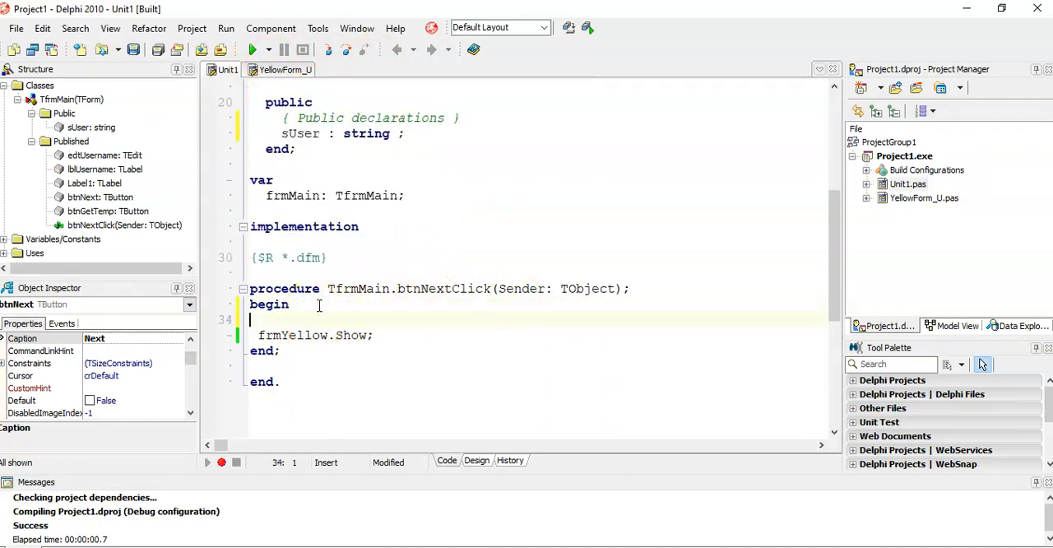
# Step: Assign sUser := edtUsername.Text ; in btnNextClick before frmYellow.Show
pyautogui.write('sUse')
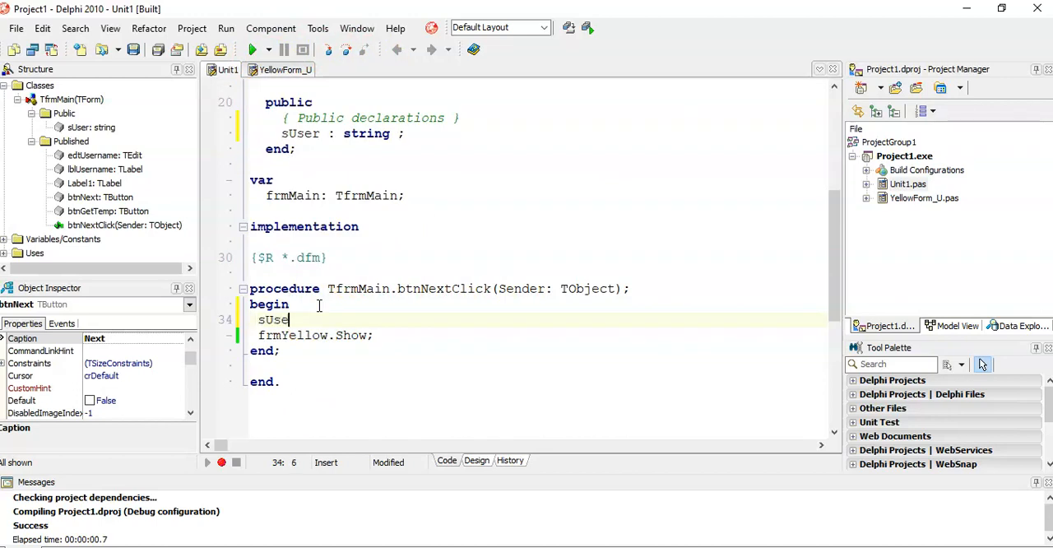
pyautogui.write(':=')
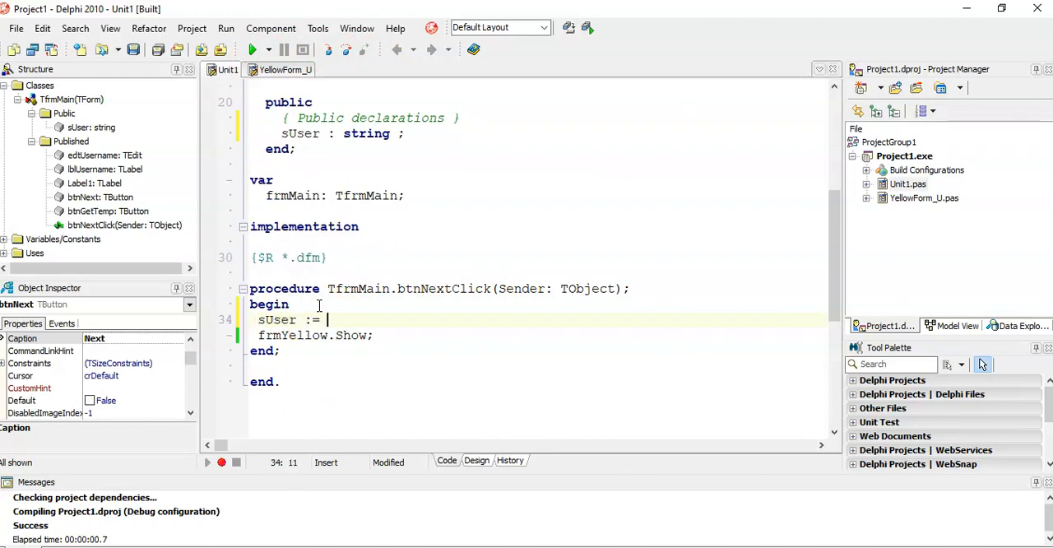
pyautogui.write('edtUsername')
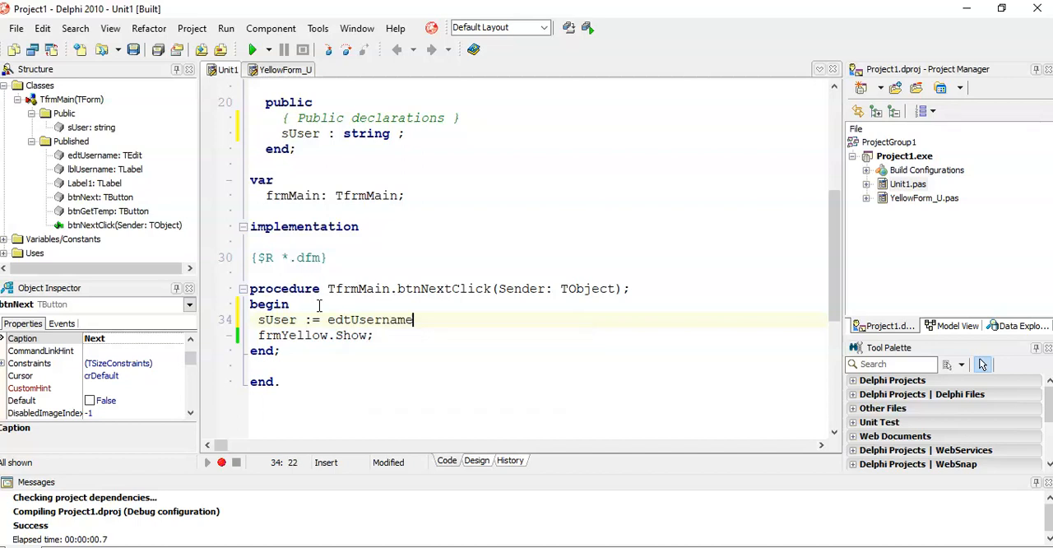
pyautogui.write('.Text')
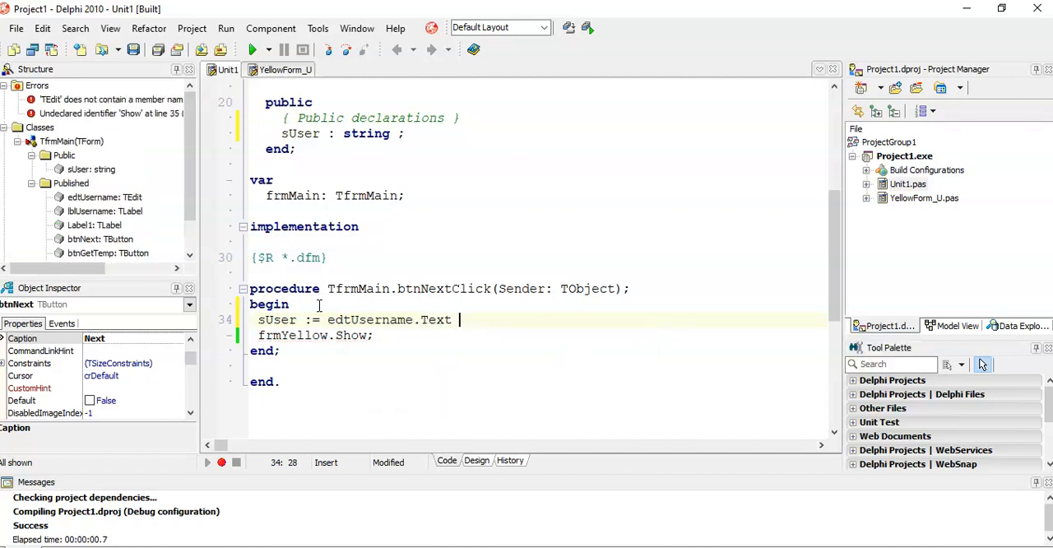
pyautogui.write(';')
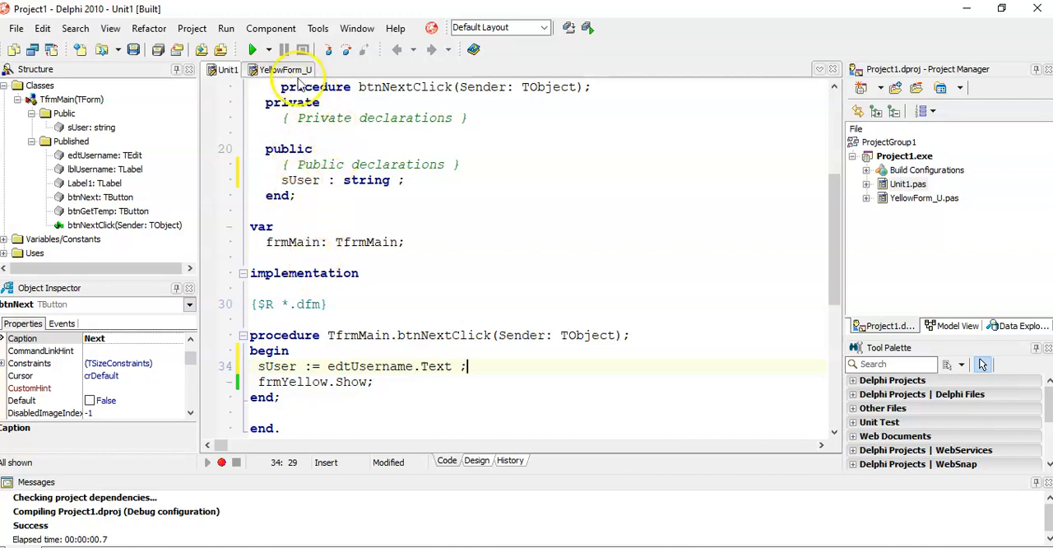
# Step: Replace edtUsername.Text with frmMain.sUser in the Get User message and run the project
pyautogui.click(283, 69)
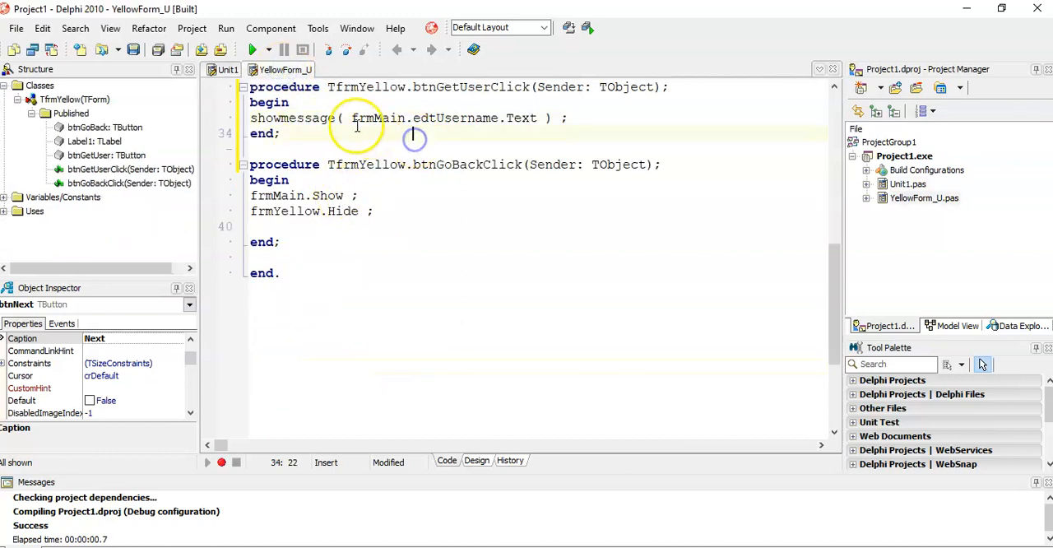
pyautogui.doubleClick(451, 118)
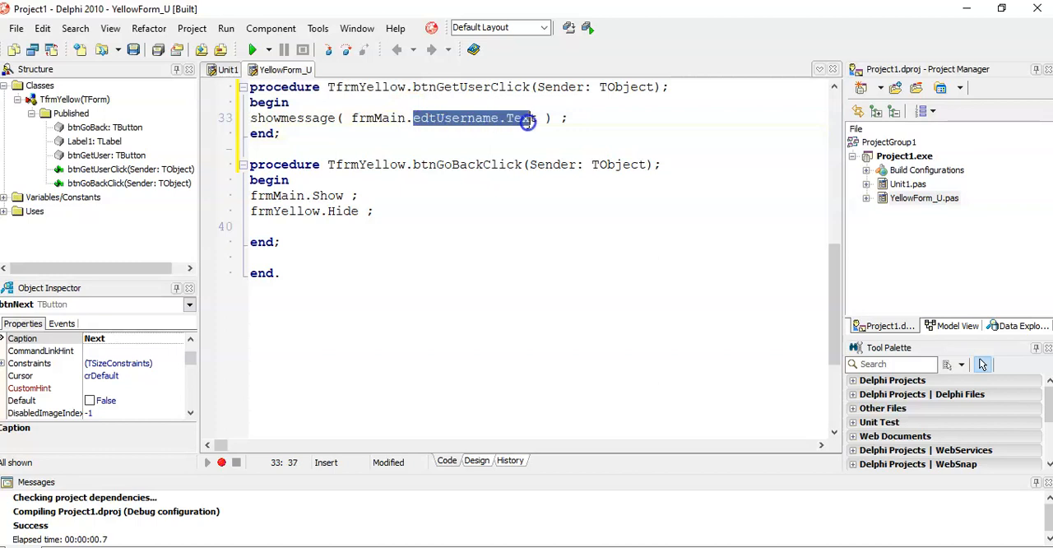
pyautogui.press('Delete')
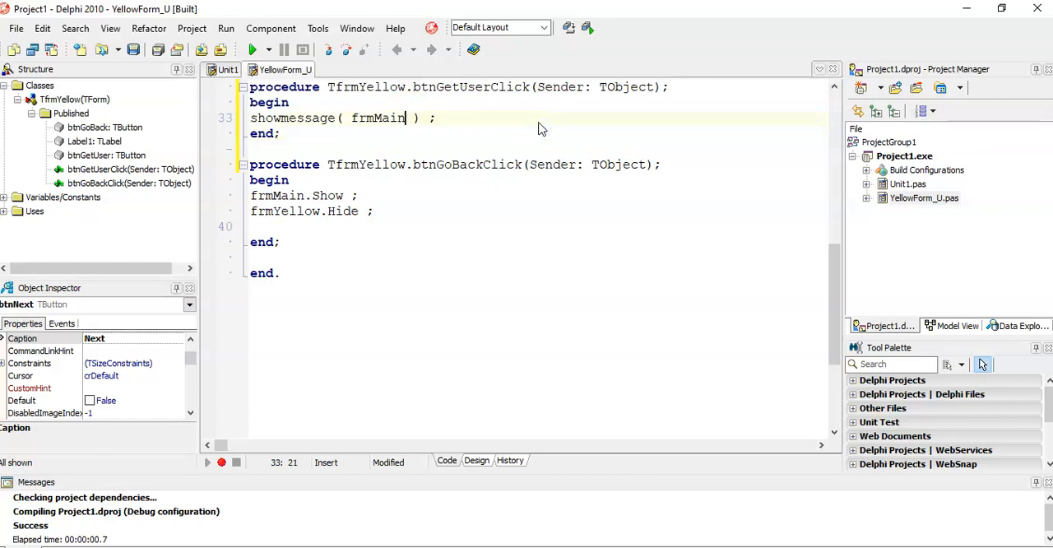
pyautogui.write('.s')
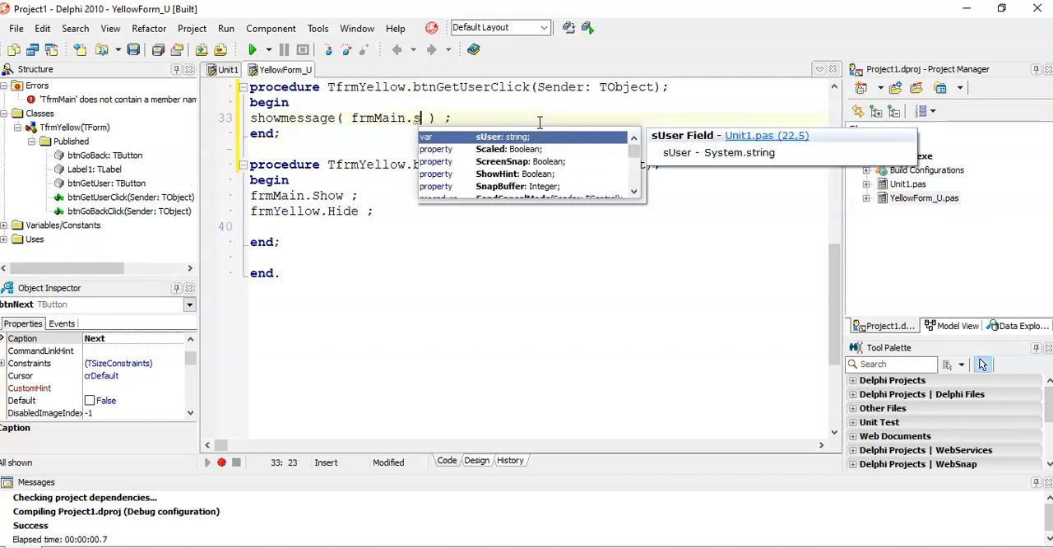
pyautogui.write('User')
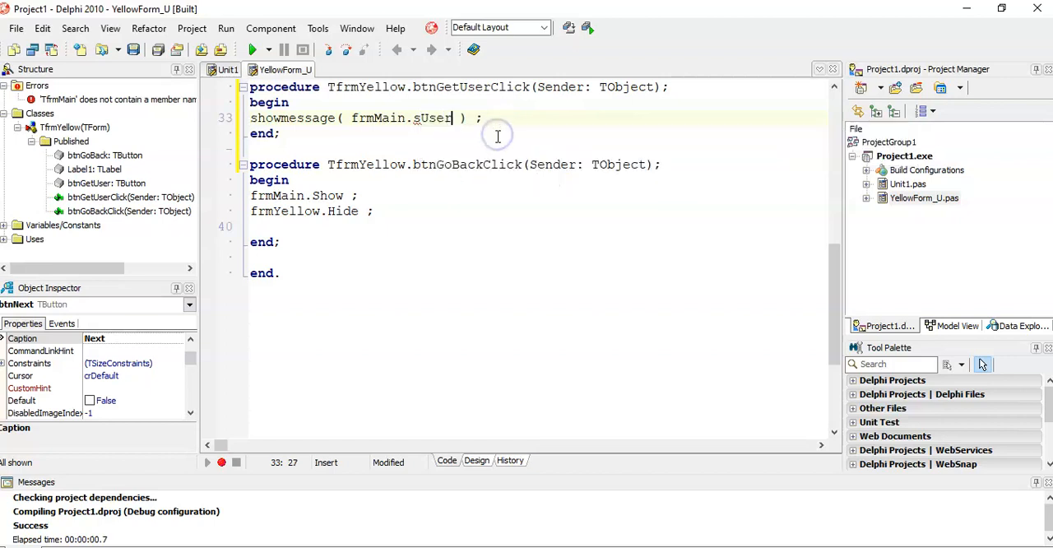
pyautogui.click(255, 49)
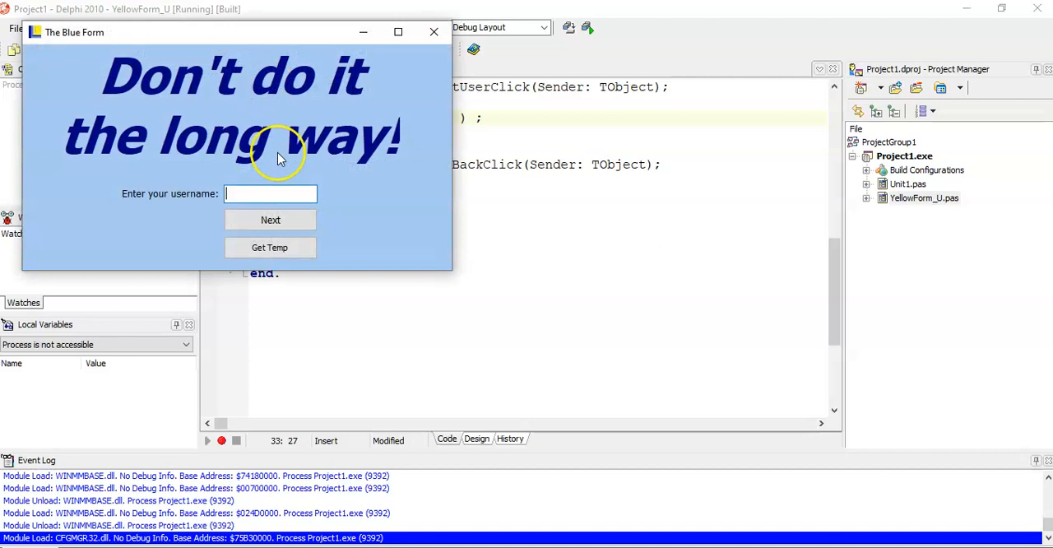
# Step: Enter MrLongs, go Next, confirm Get User reports it, and close the running form
pyautogui.write('MrL')
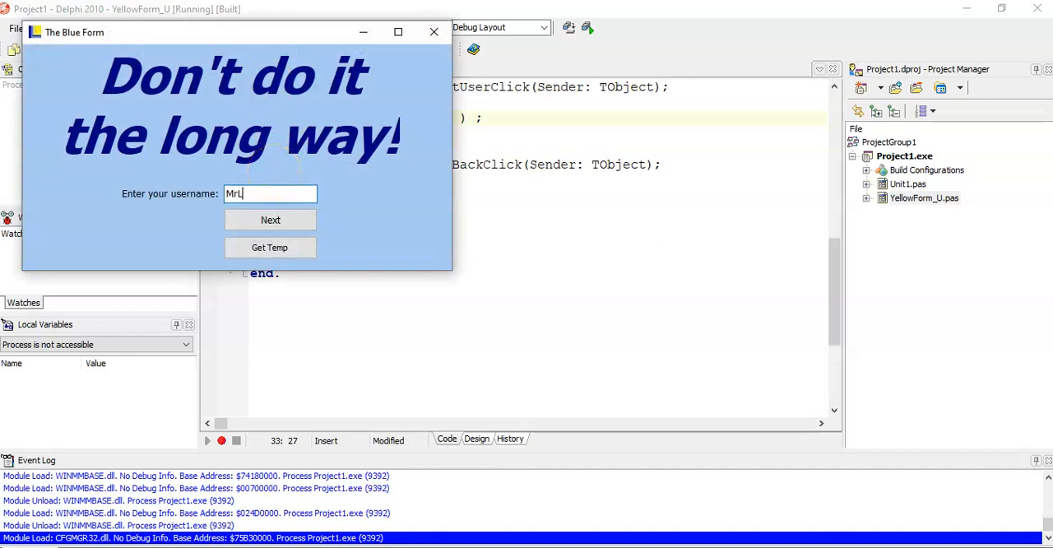
pyautogui.write('ong')
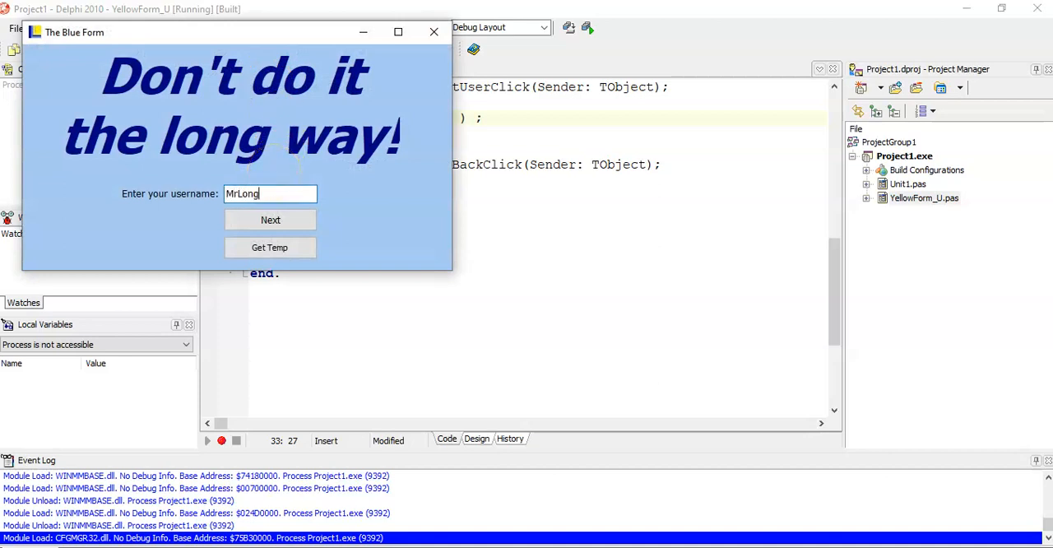
pyautogui.write('s')
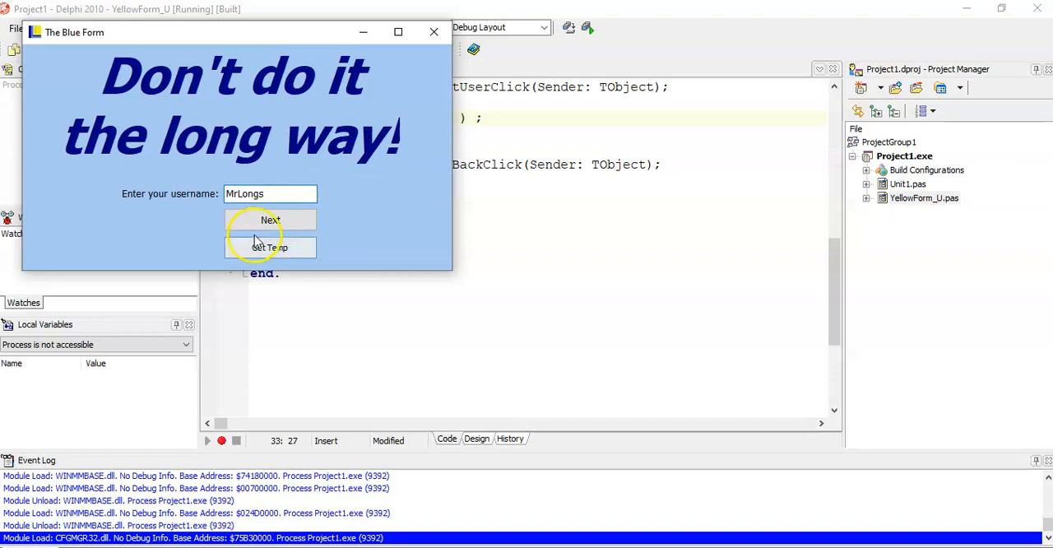
pyautogui.click(269, 220)
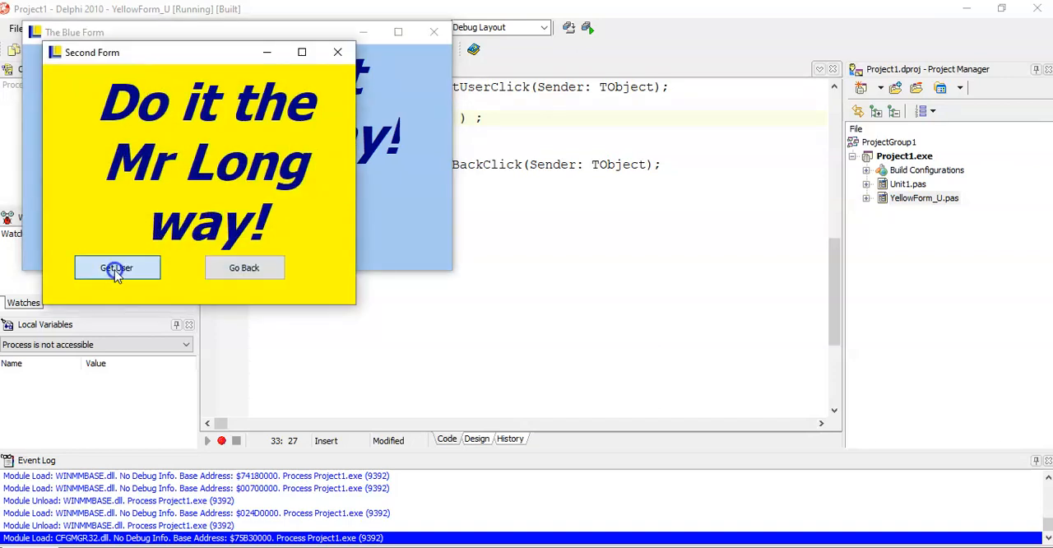
pyautogui.click(115, 266)
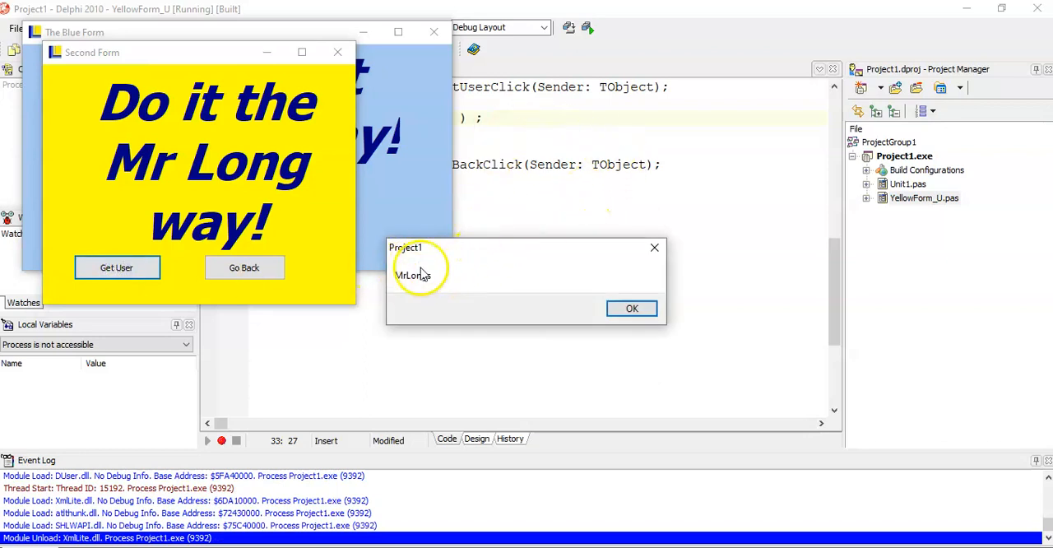
pyautogui.click(632, 308)
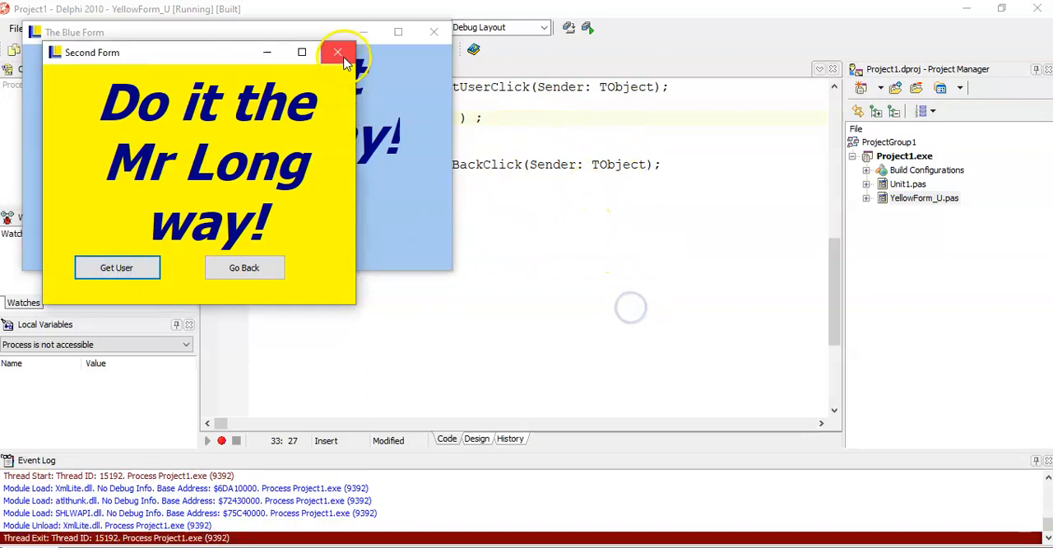
pyautogui.click(337, 53)
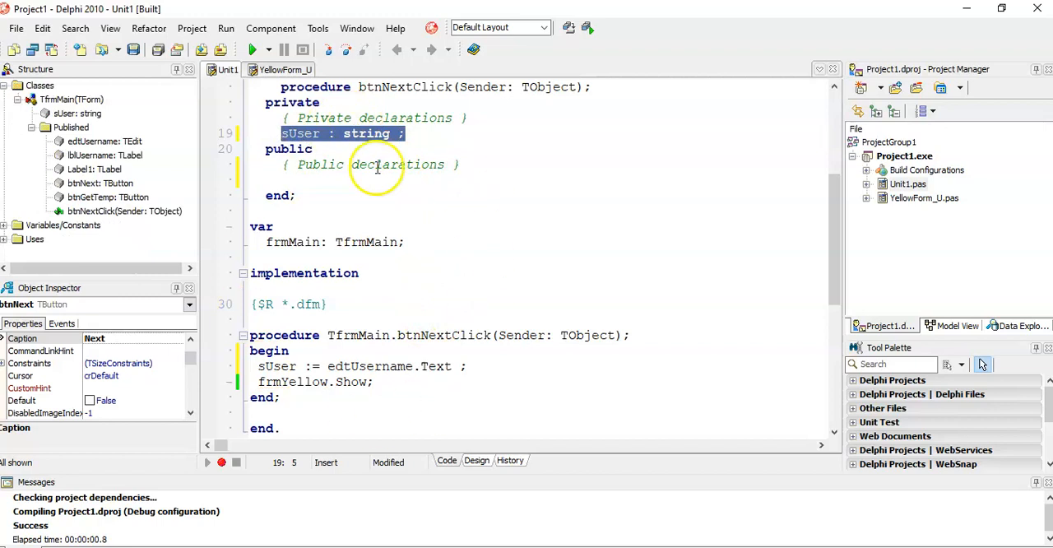
# Step: Check the sUser reference in YellowForm_U and its public declaration in Unit1
pyautogui.click(279, 69)
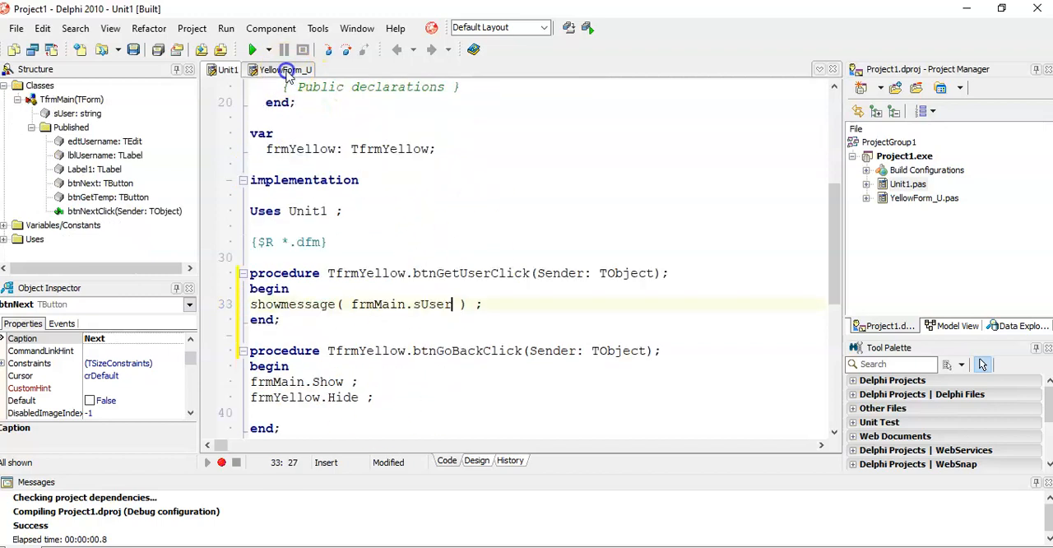
pyautogui.click(280, 69)
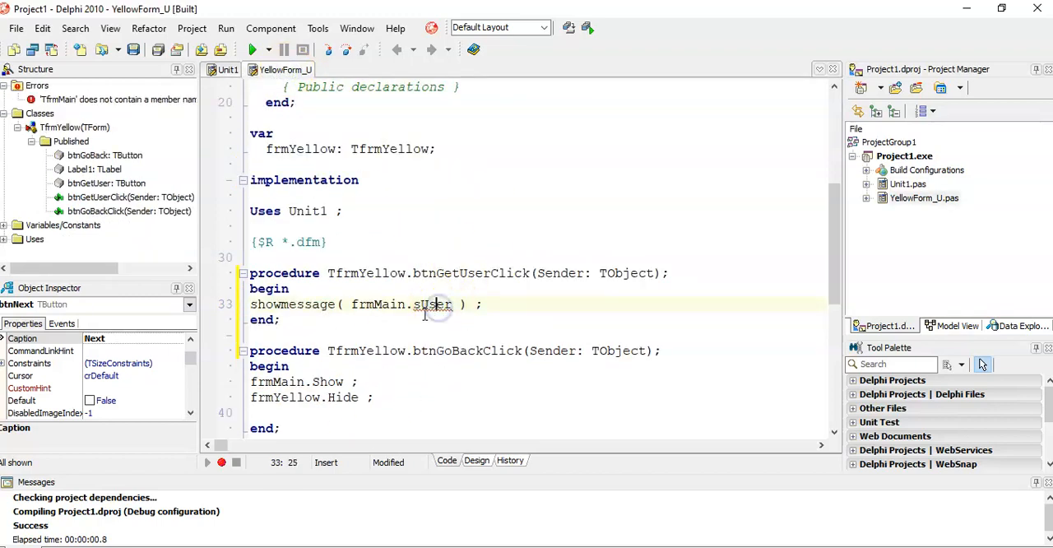
pyautogui.doubleClick(431, 305)
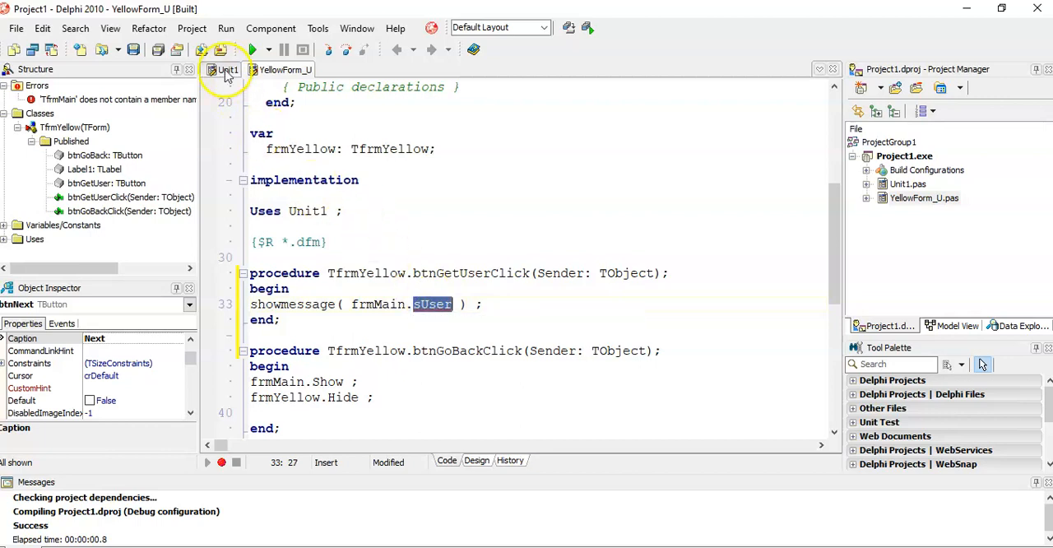
pyautogui.click(227, 69)
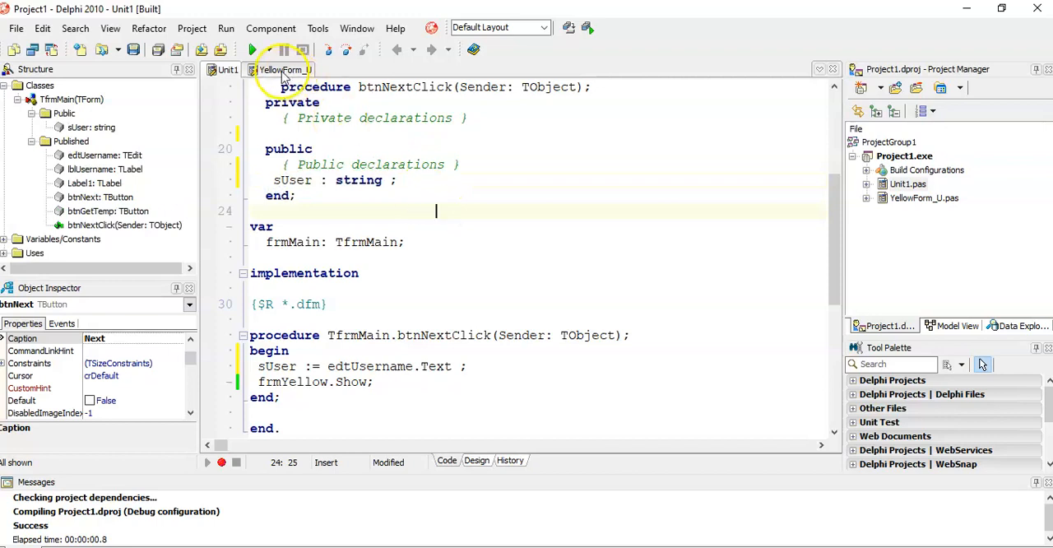
# Step: Declare sTemp : string ; in the yellow form's public section
pyautogui.click(279, 70)
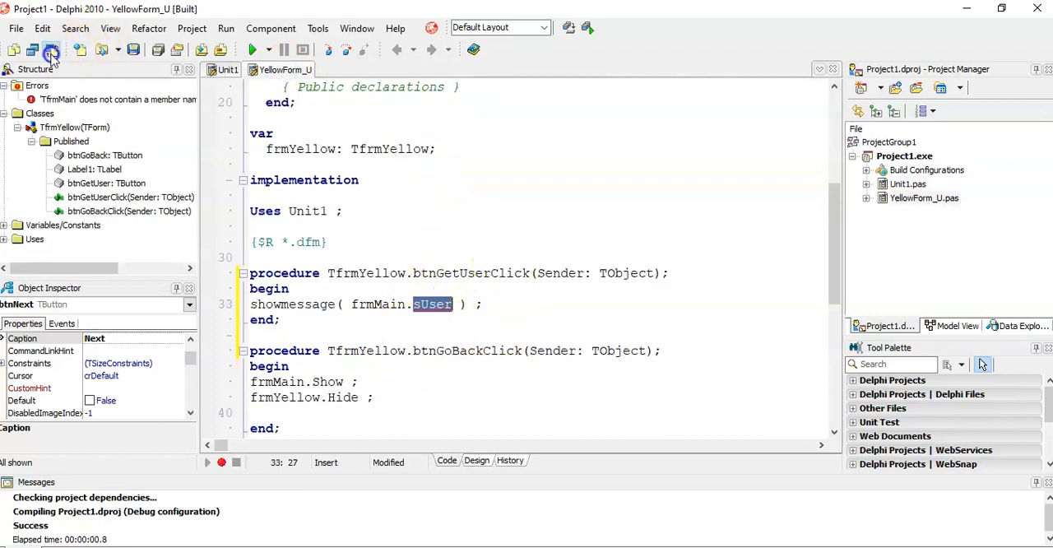
pyautogui.click(476, 460)
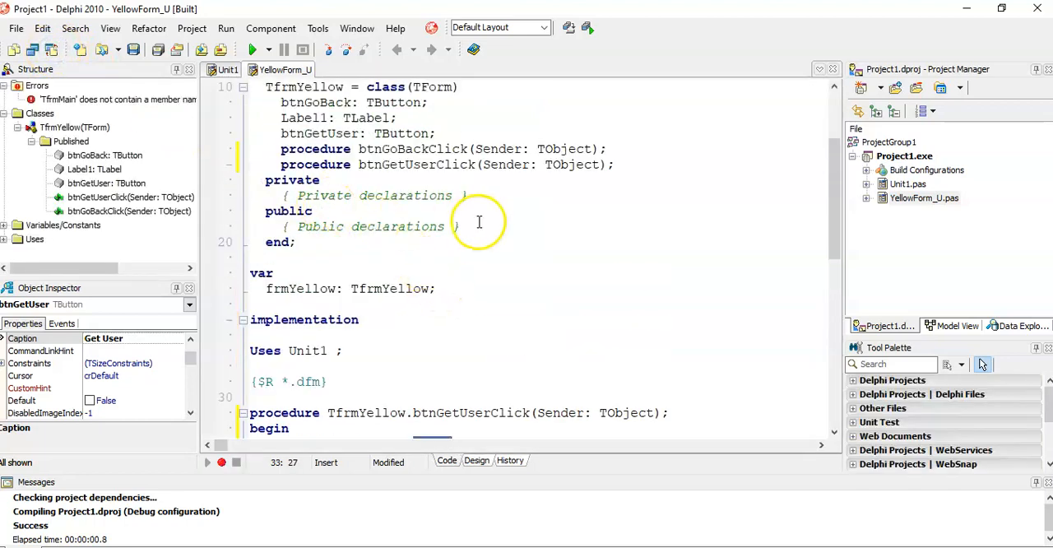
pyautogui.write('sT')
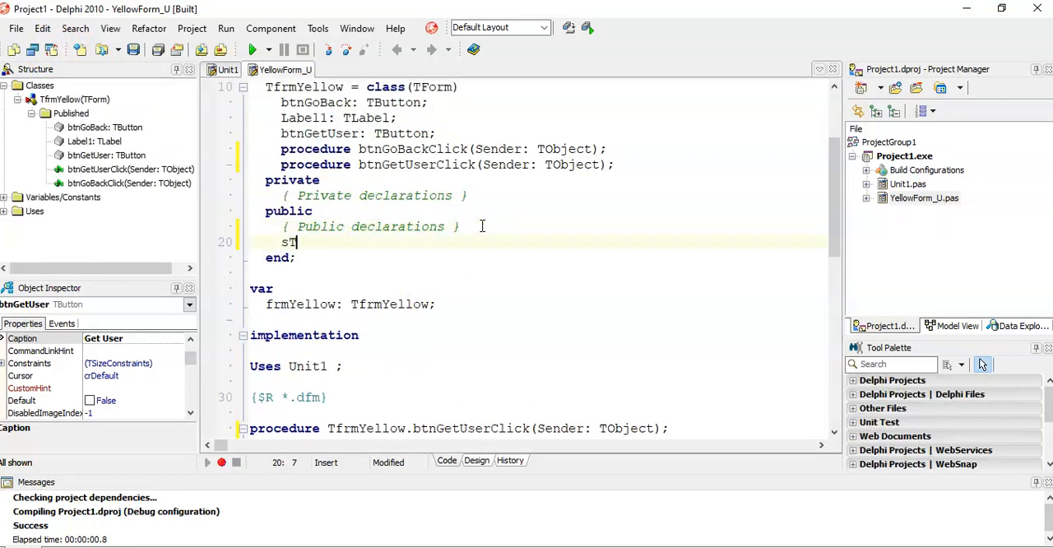
pyautogui.write('emp : st')
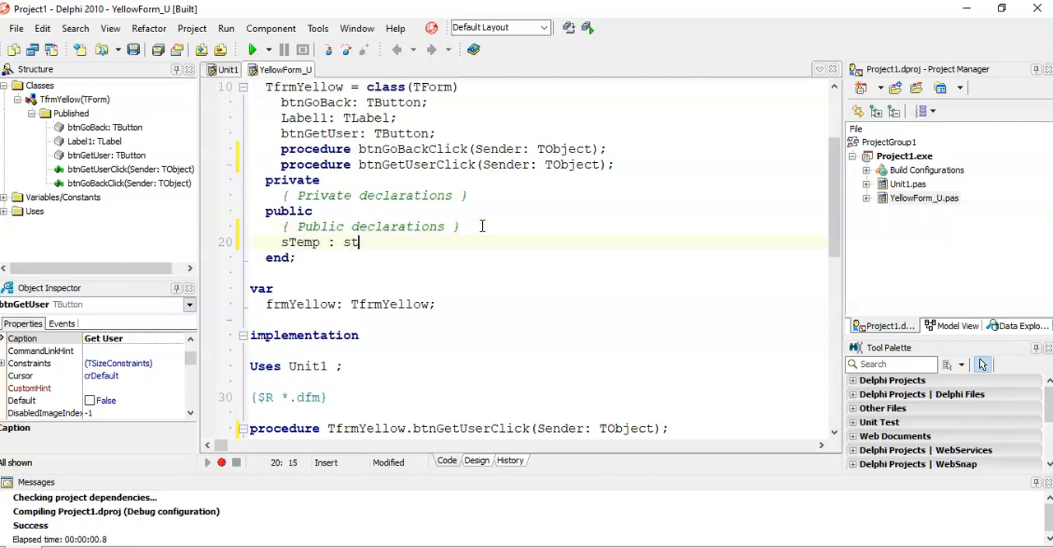
pyautogui.write('ring ;')
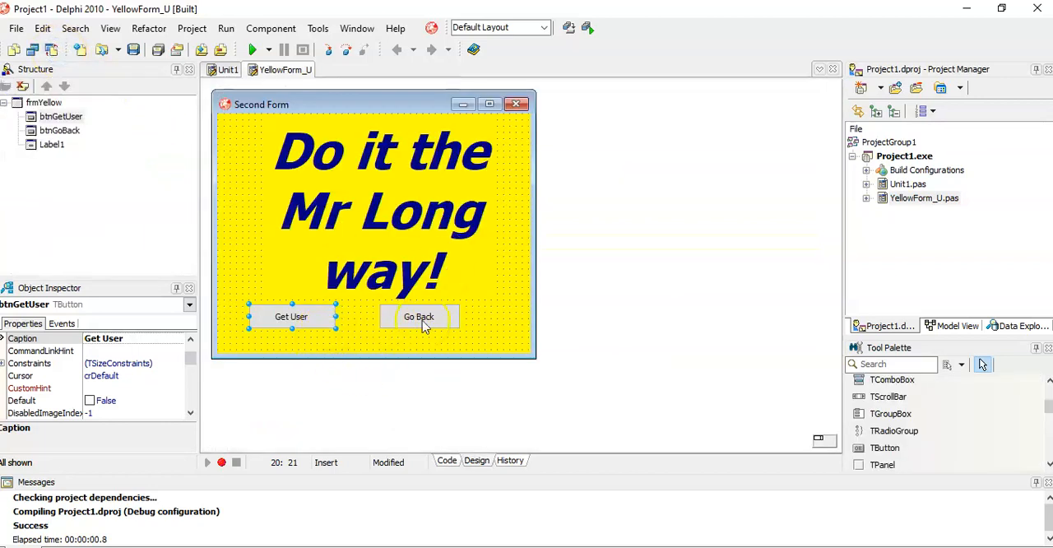
# Step: Add frmMain.sUser := 'Temp' ; to the Get User handler after the showmessage call
pyautogui.doubleClick(418, 315)
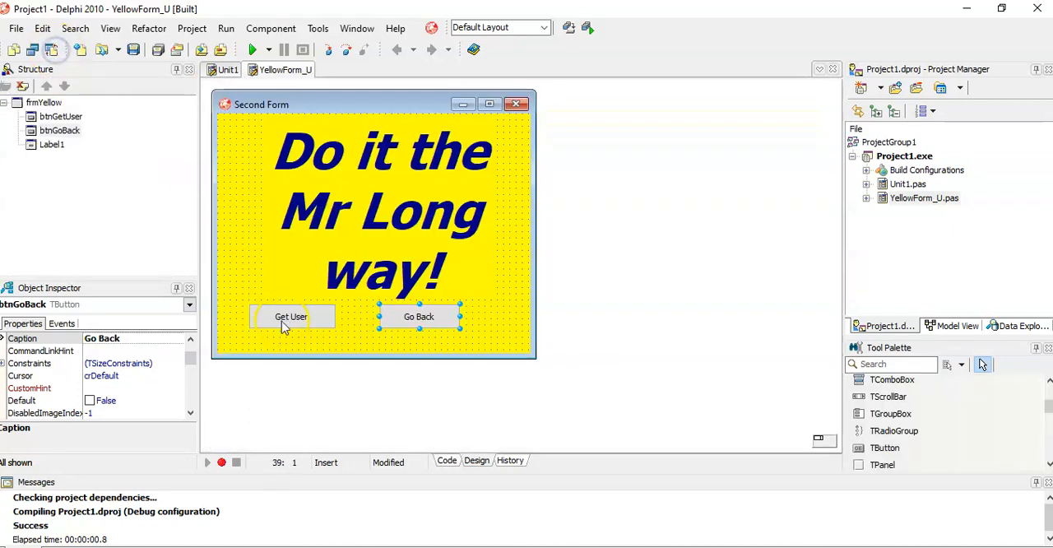
pyautogui.doubleClick(289, 316)
pyautogui.write('showmessage( ')
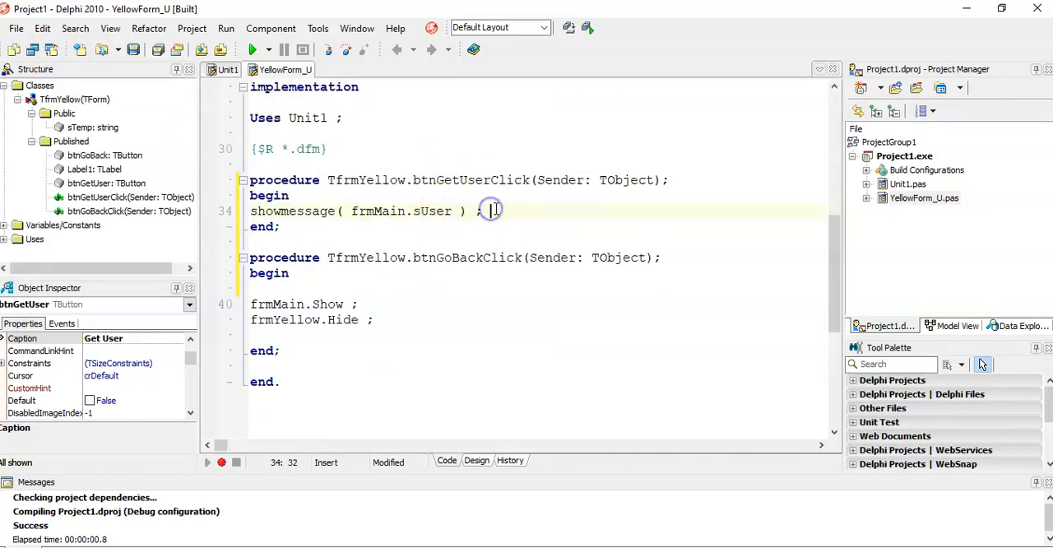
pyautogui.write('frm')
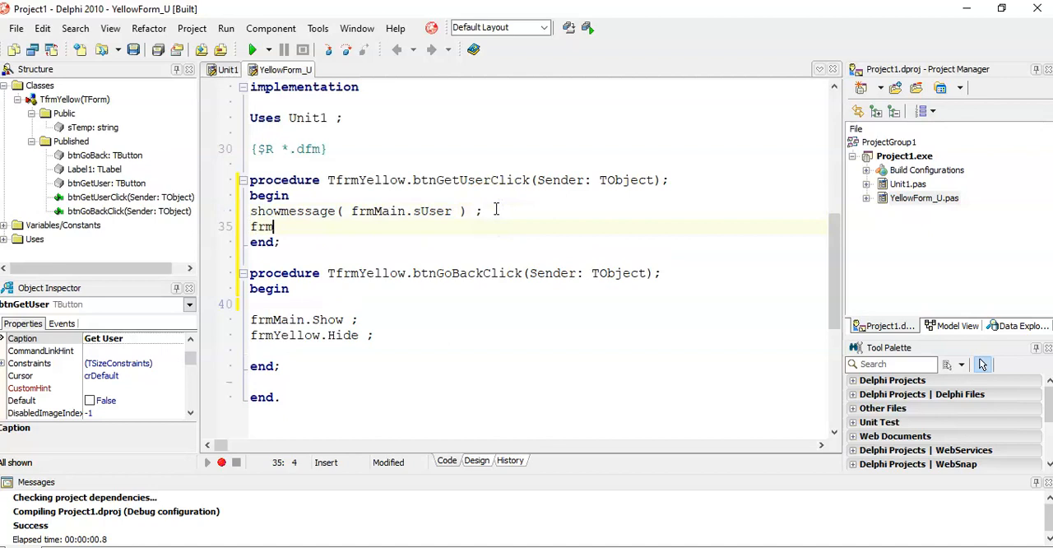
pyautogui.write("Main.sUser := '")
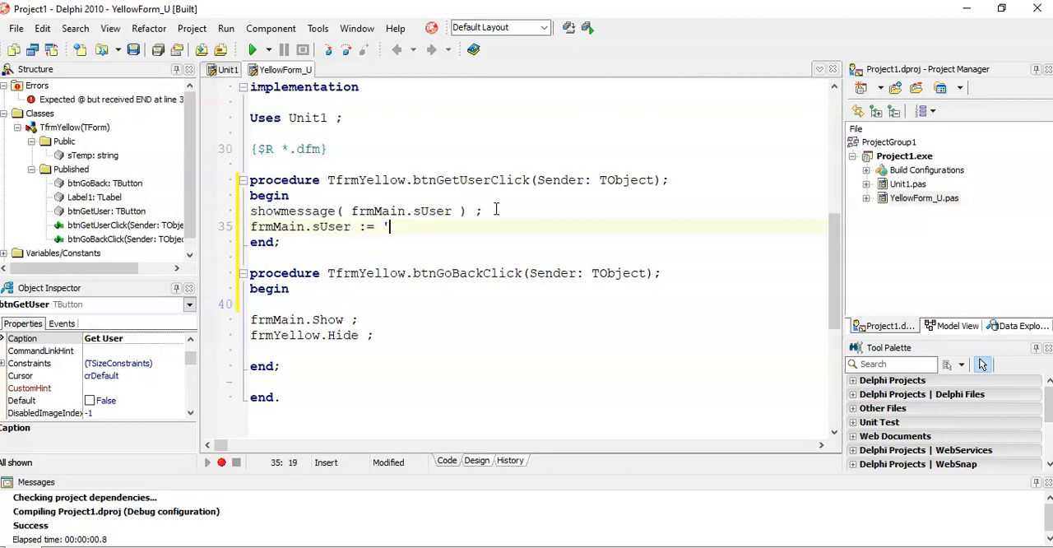
pyautogui.write("Temp'")
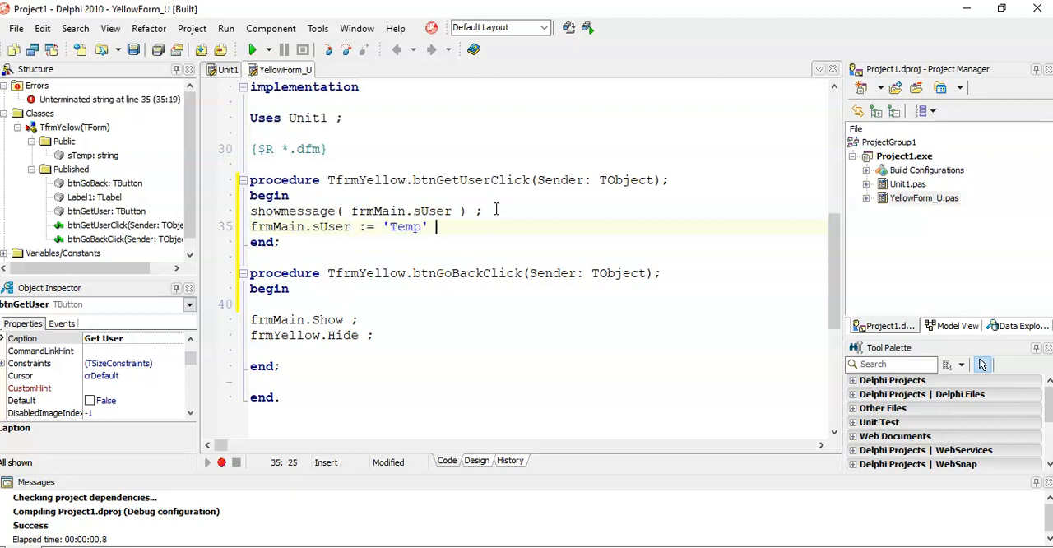
pyautogui.write(';')
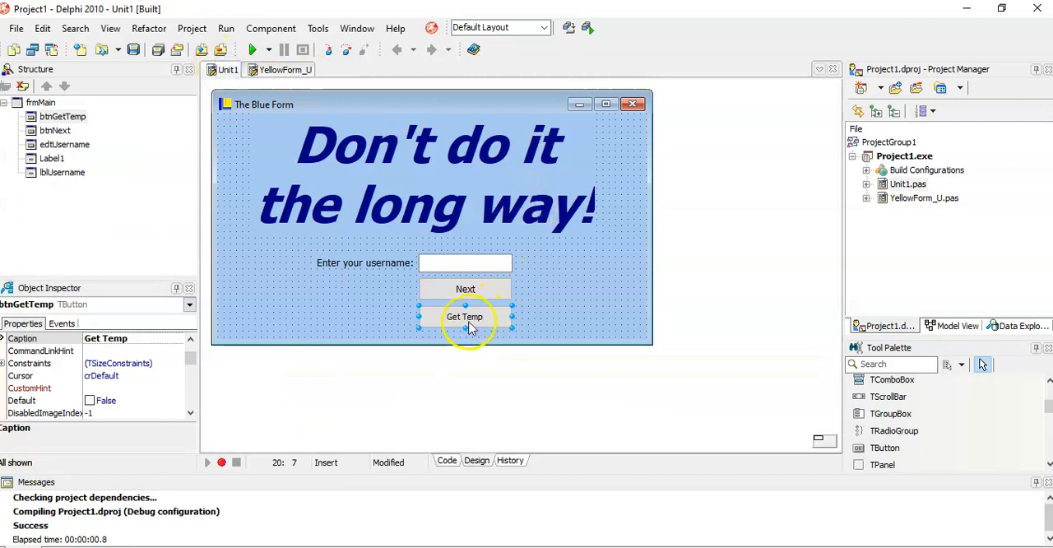
# Step: Write showmessage( sUser ) ; in the blue form's btnGetTempClick handler
pyautogui.doubleClick(464, 316)
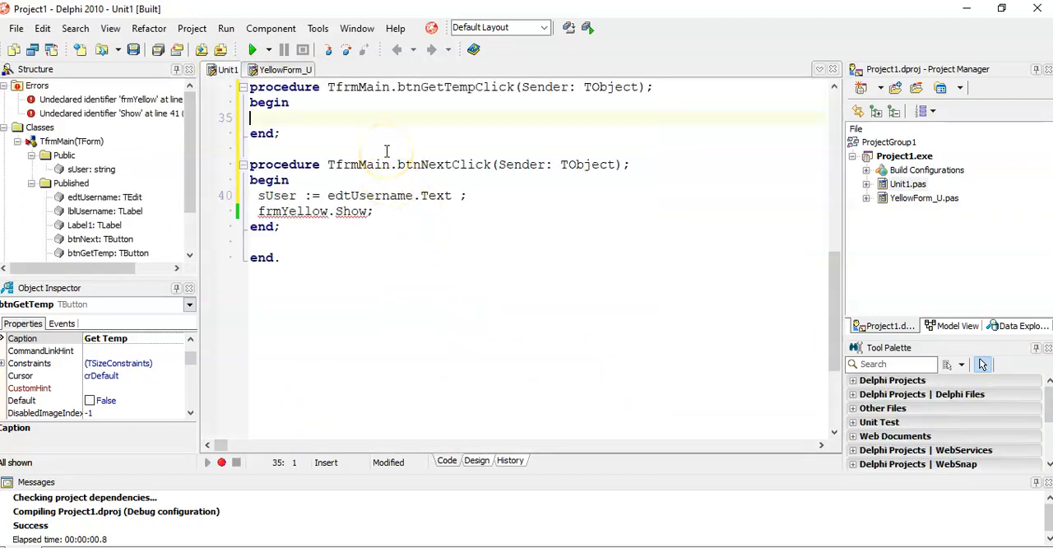
pyautogui.write('showmessage')
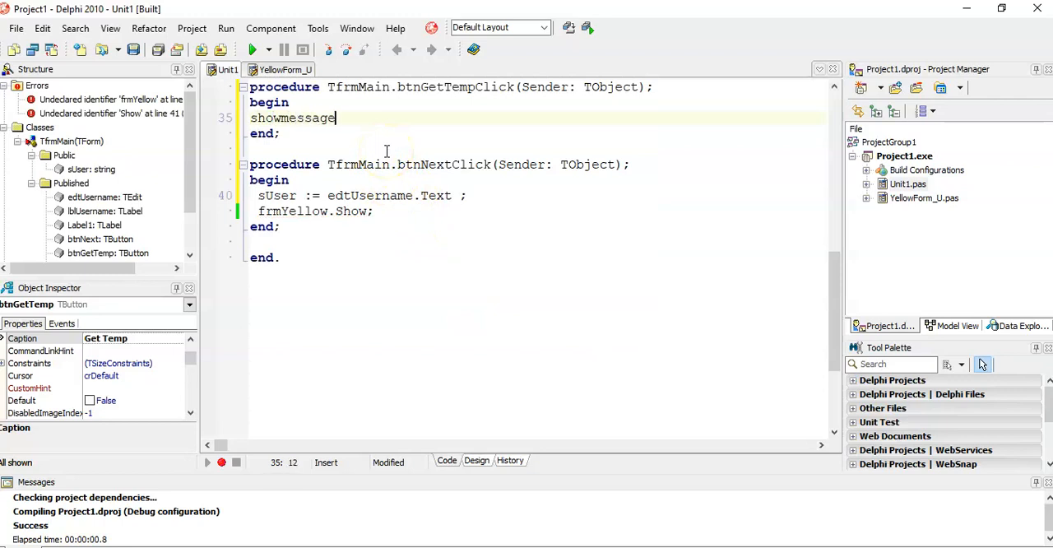
pyautogui.write('( sUser')
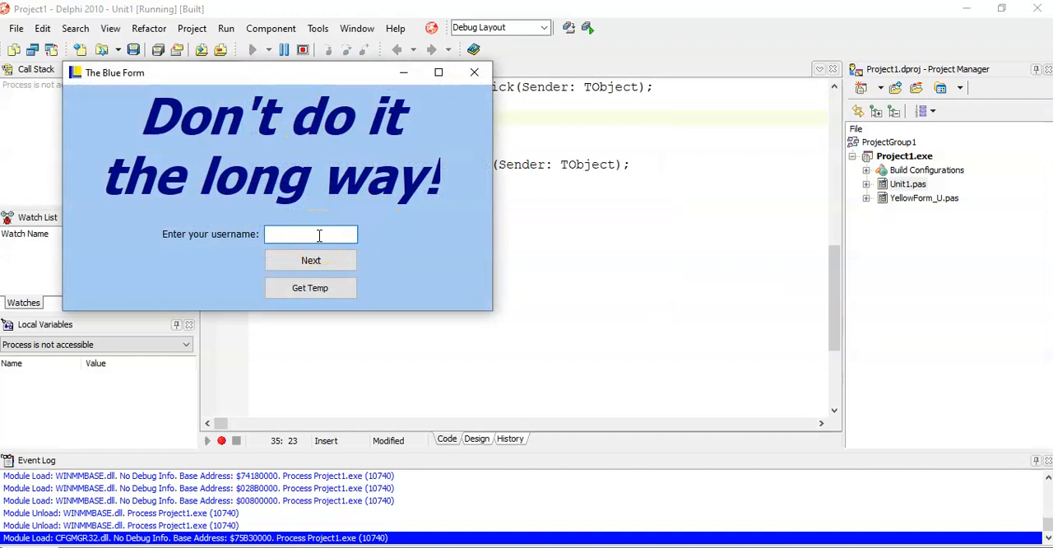
# Step: Enter Hello, go Next, and confirm Get User on the yellow form reports Hello
pyautogui.write('Hello')
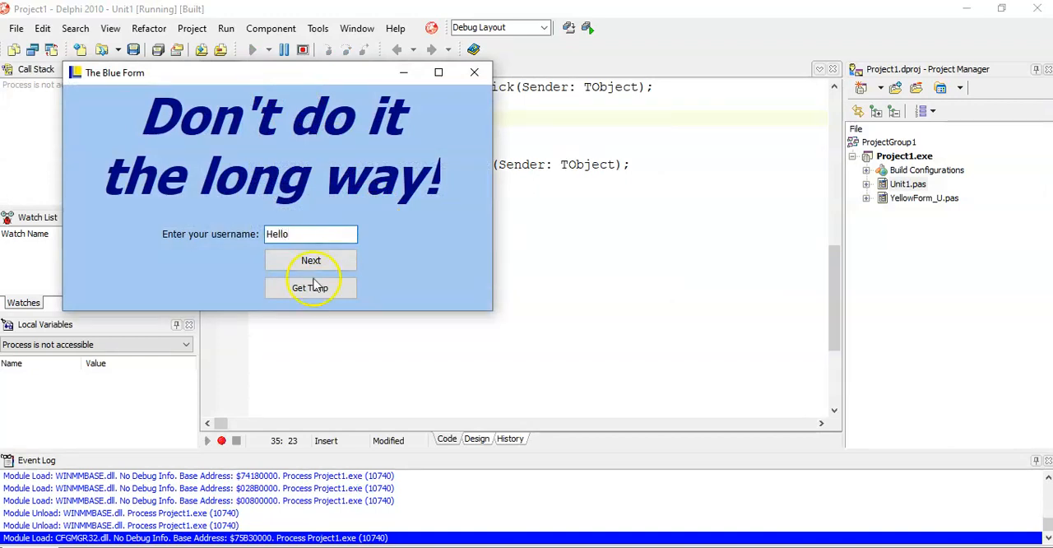
pyautogui.click(311, 260)
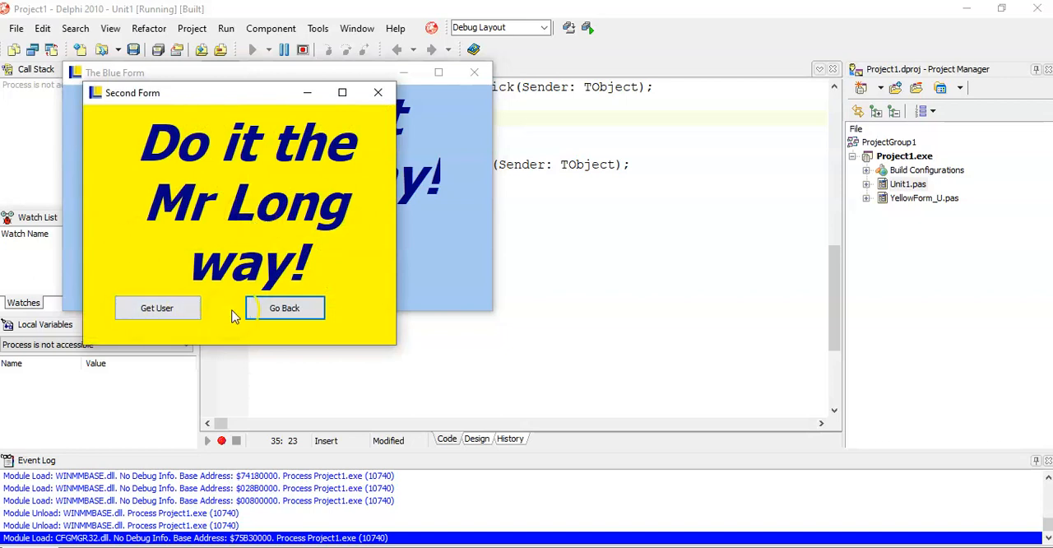
pyautogui.click(158, 307)
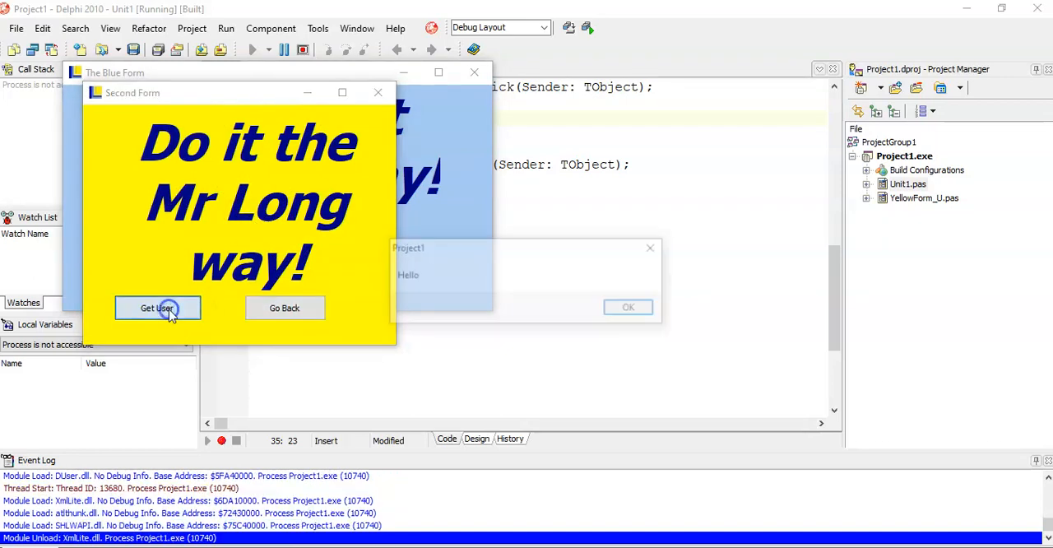
pyautogui.click(158, 308)
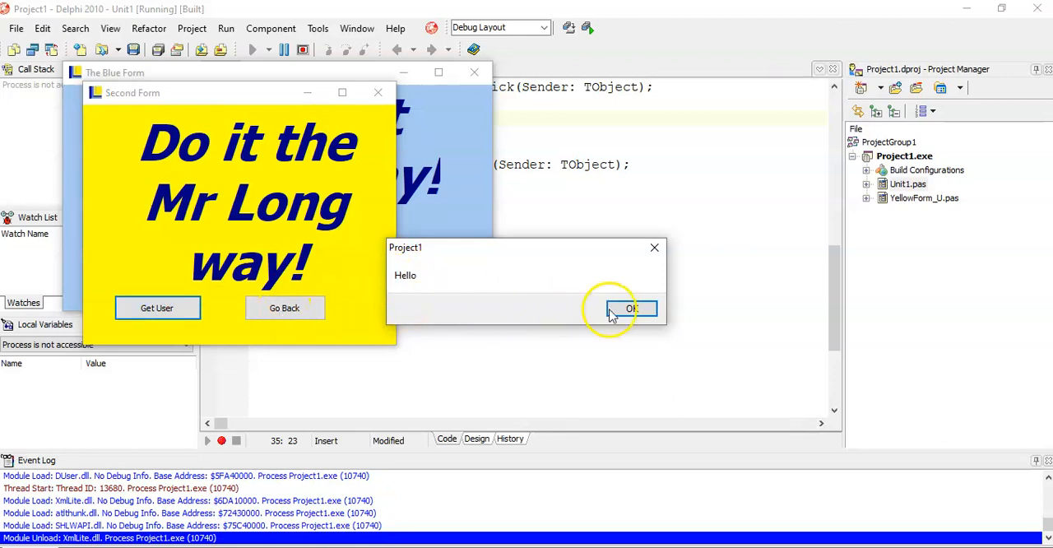
pyautogui.click(632, 308)
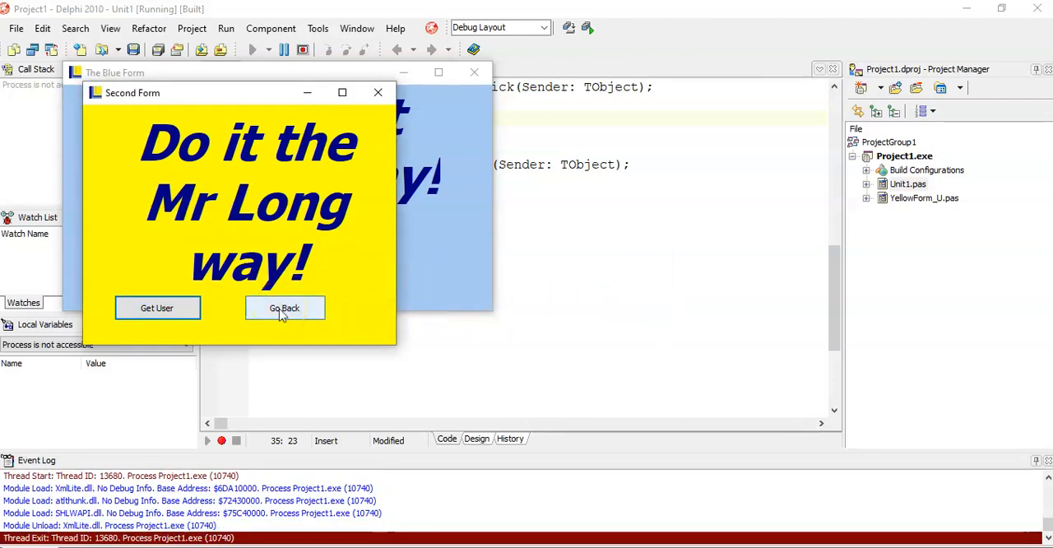
# Step: Go Back to the blue form and confirm Get Temp shows Temp
pyautogui.click(285, 307)
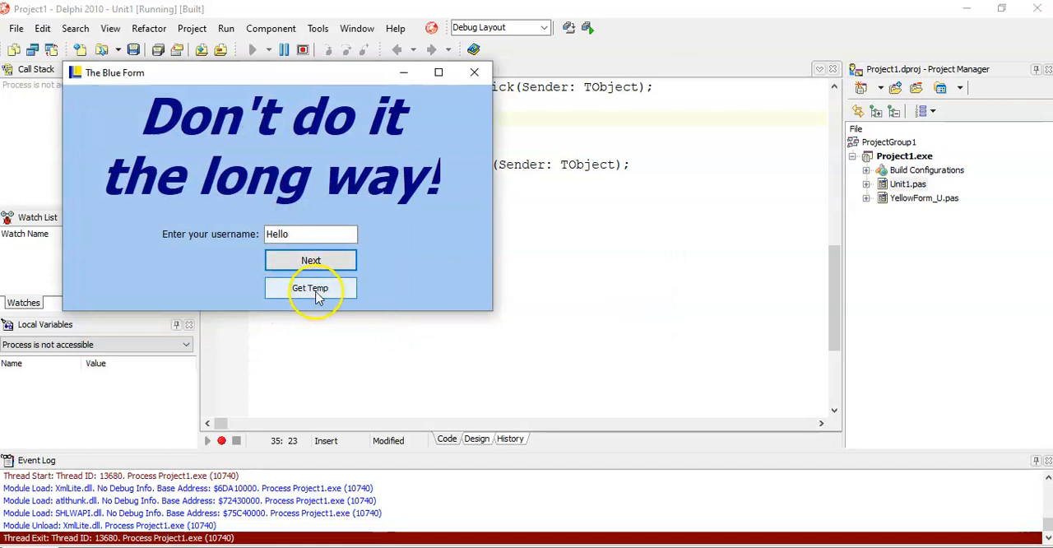
pyautogui.click(309, 286)
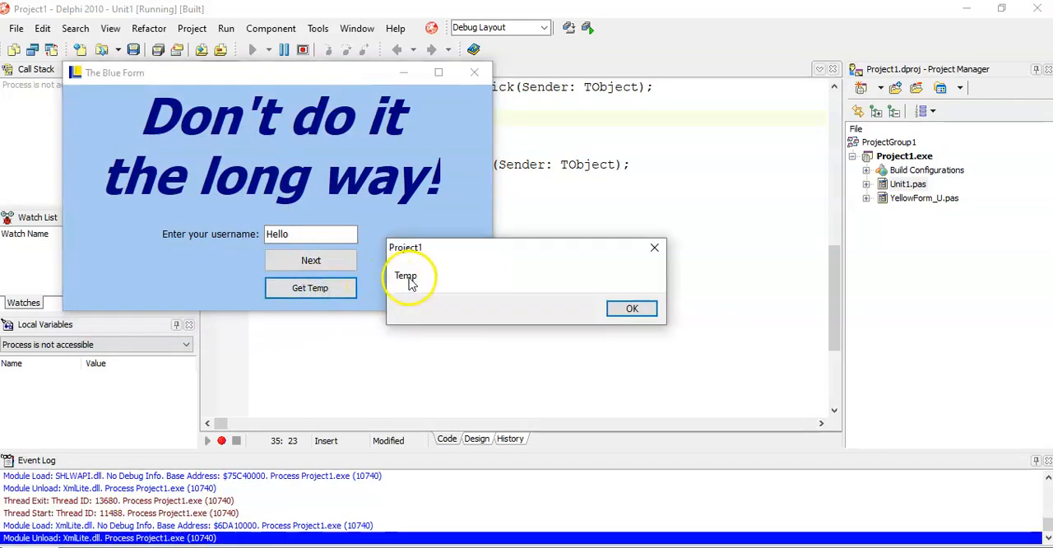
pyautogui.click(632, 308)
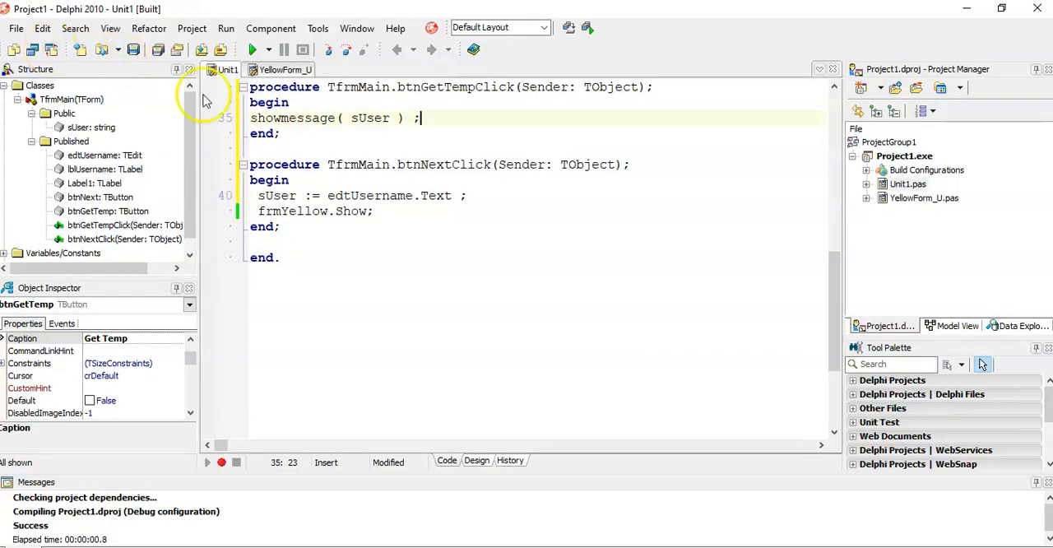
# Step: In YellowForm_U's Get User handler, assign sTemp := 'Testing 1,2,3'
pyautogui.click(282, 69)
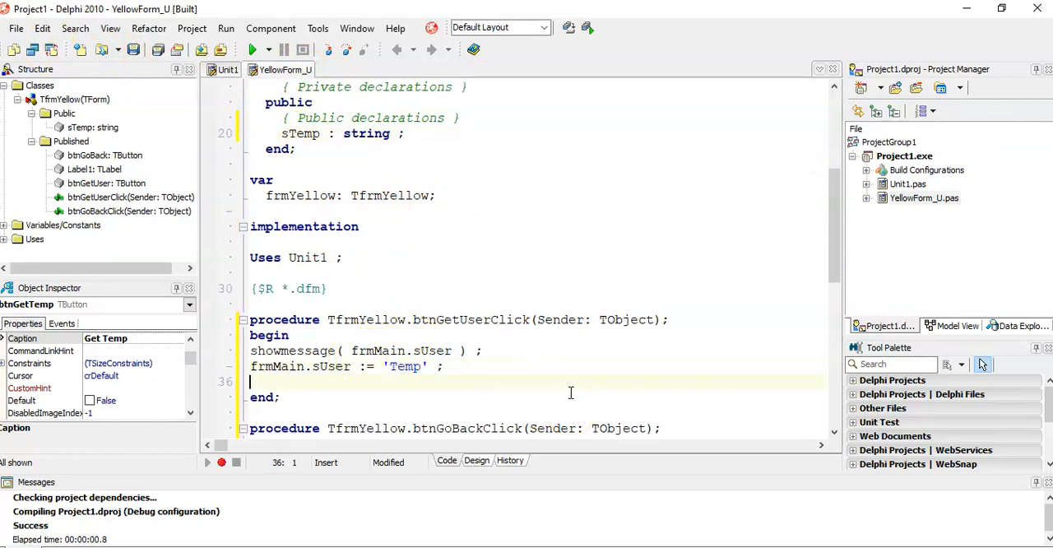
pyautogui.write('sTemp')
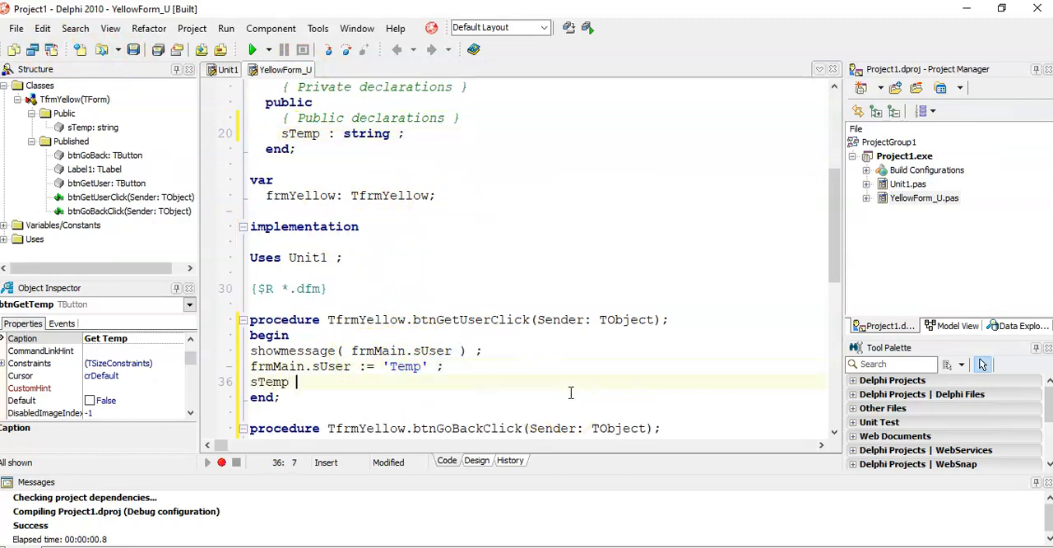
pyautogui.write(":= 'Testing 1,2,3' ;")
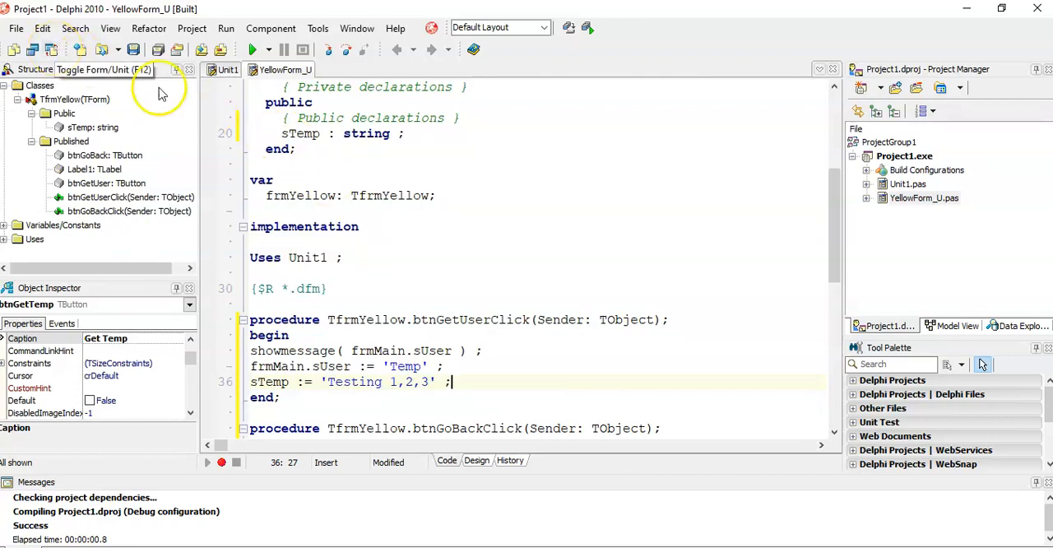
# Step: In Unit1, make Get Temp show frmYellow.sTemp and add YellowForm_U to the uses clause
pyautogui.click(227, 69)
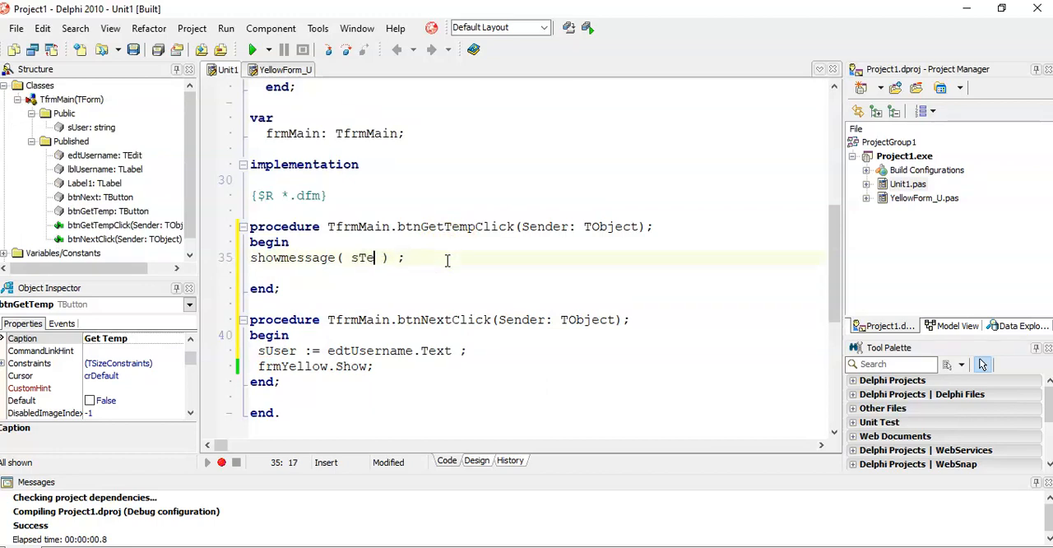
pyautogui.write('mp')
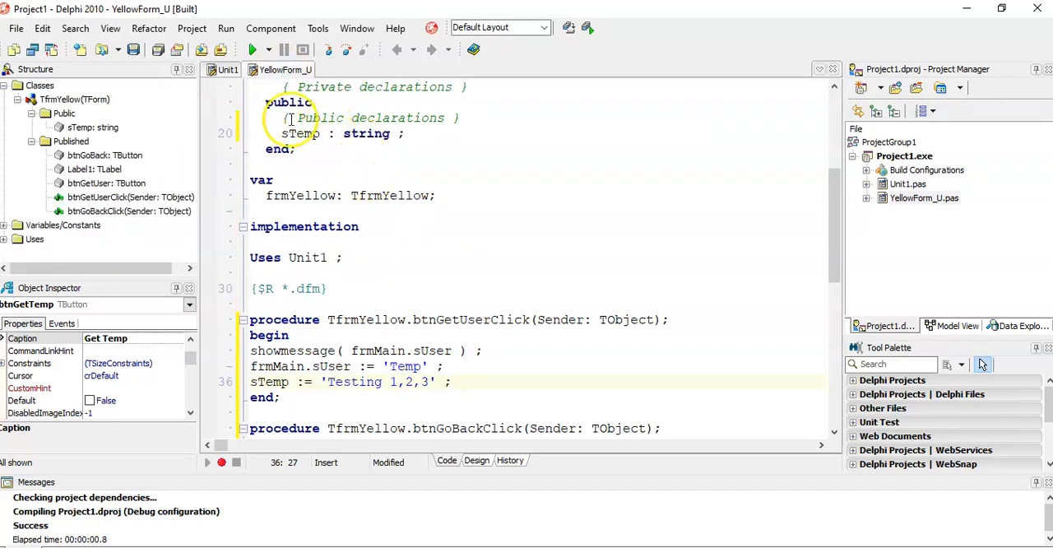
pyautogui.click(227, 69)
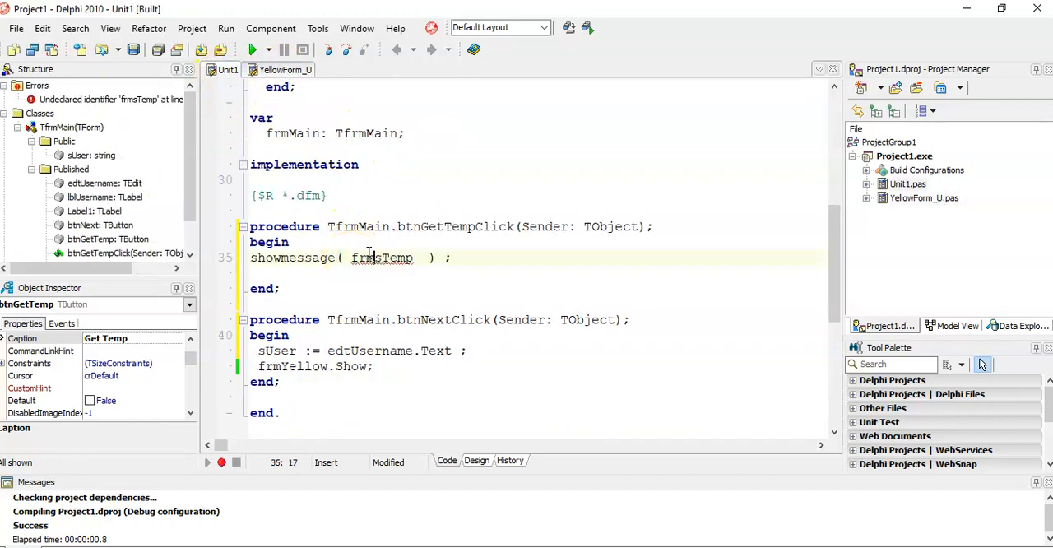
pyautogui.write('frmYellow.')
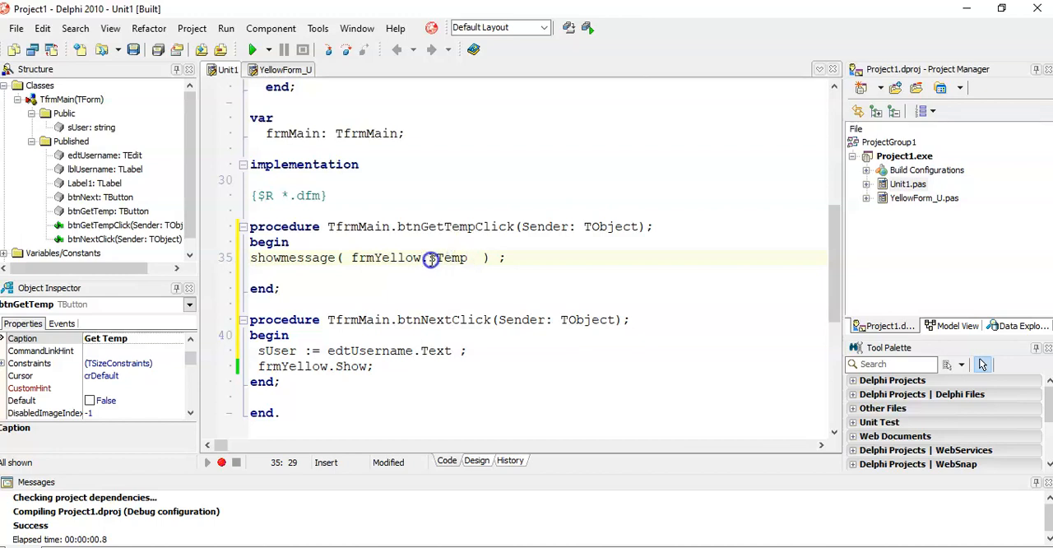
pyautogui.write('.')
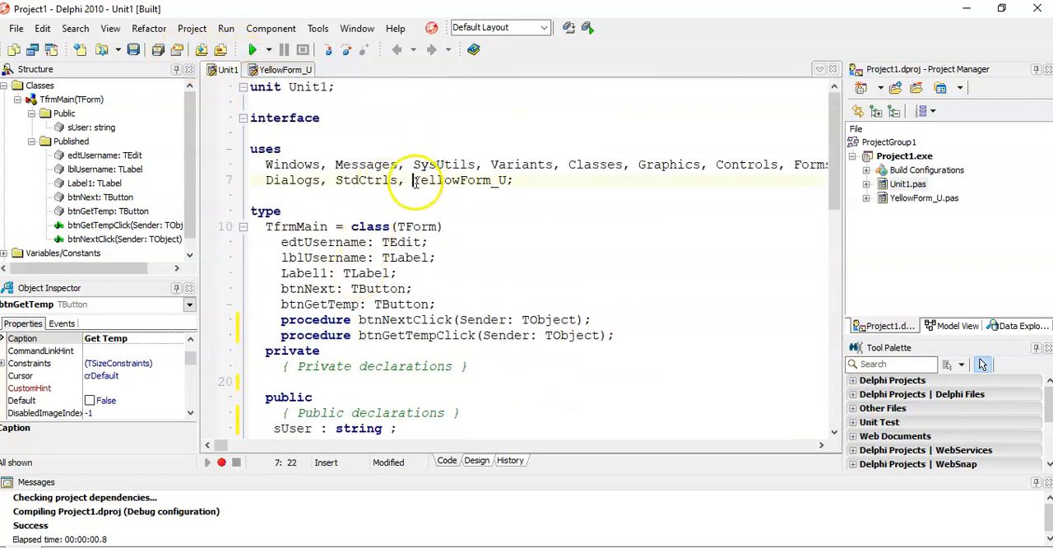
pyautogui.click(286, 69)
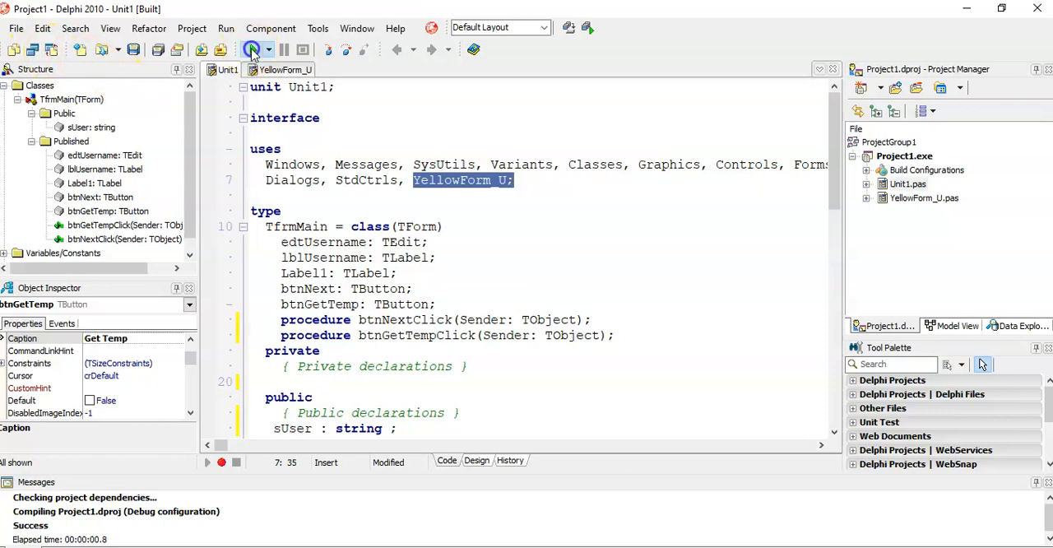
# Step: Run the app, enter Goodbye, and have Get User on the yellow form report Goodbye
pyautogui.click(251, 50)
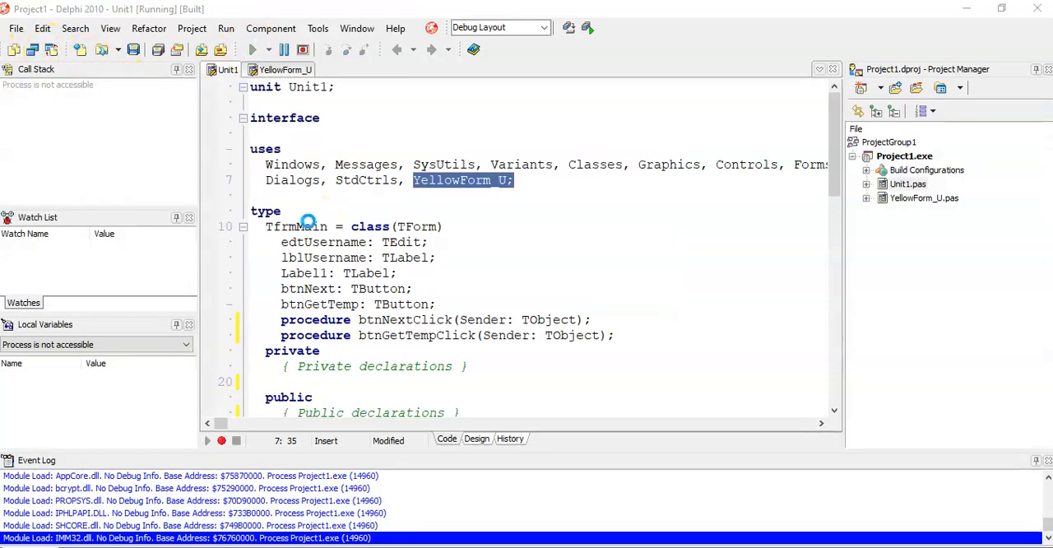
pyautogui.click(251, 50)
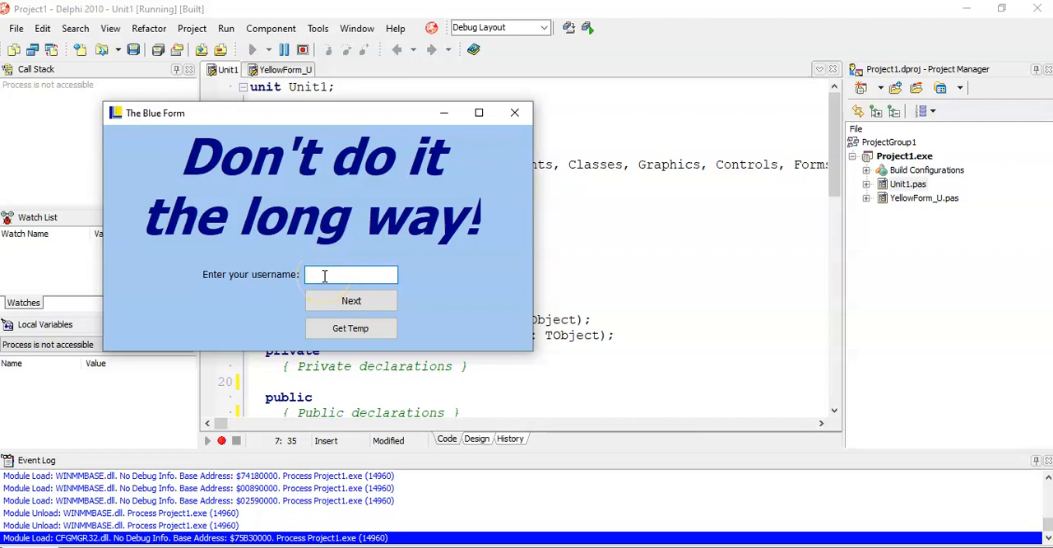
pyautogui.write('Goodbye')
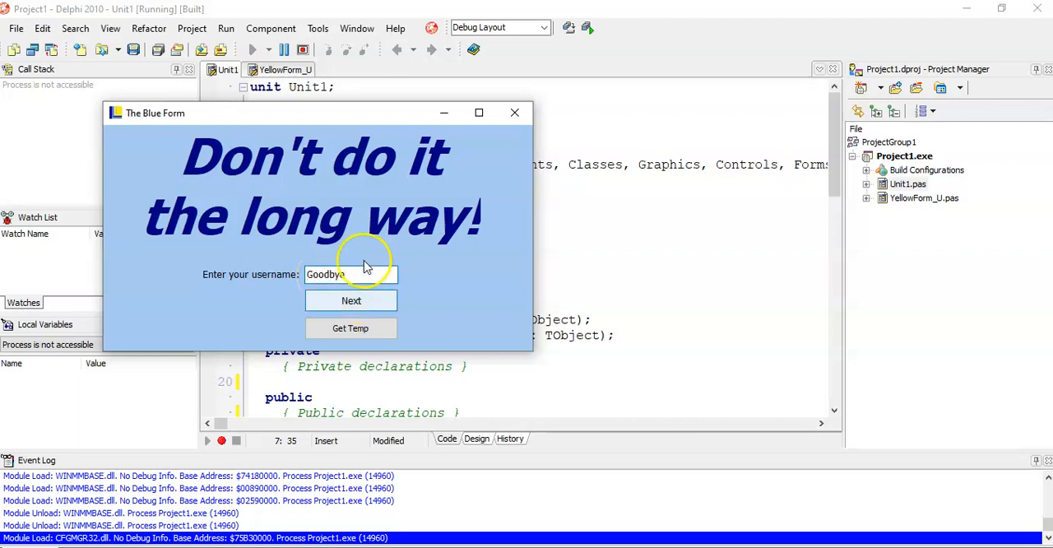
pyautogui.click(350, 299)
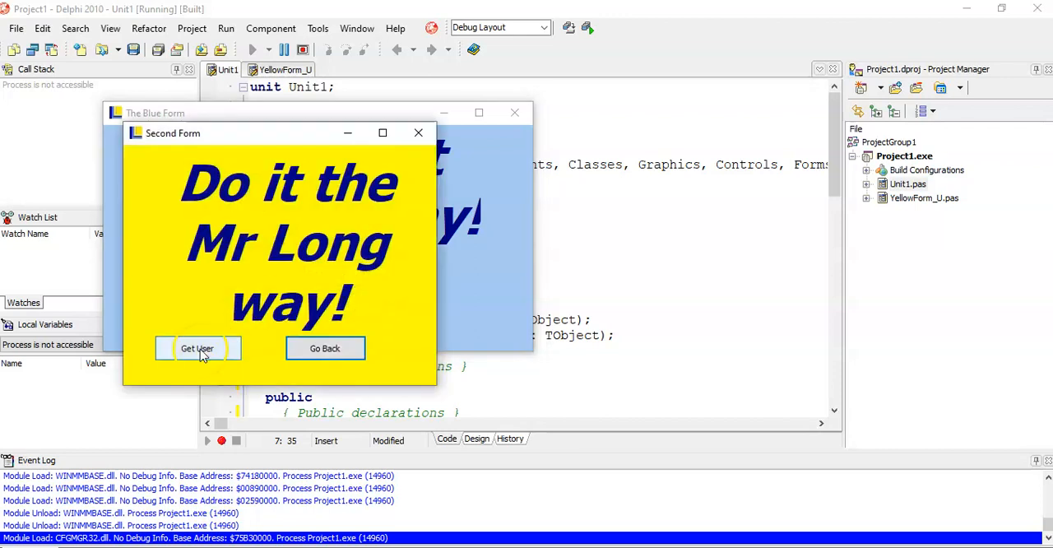
pyautogui.click(197, 347)
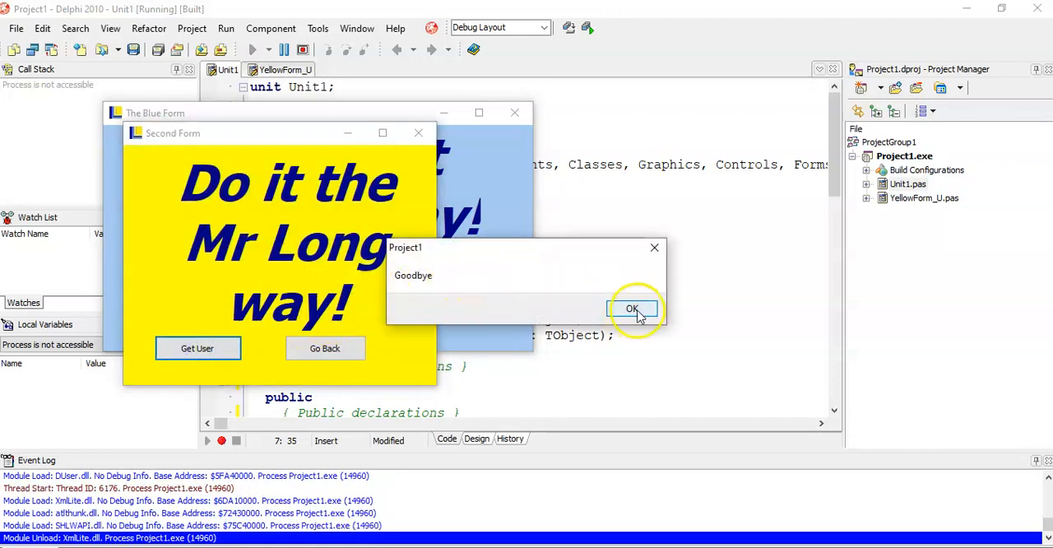
pyautogui.click(631, 309)
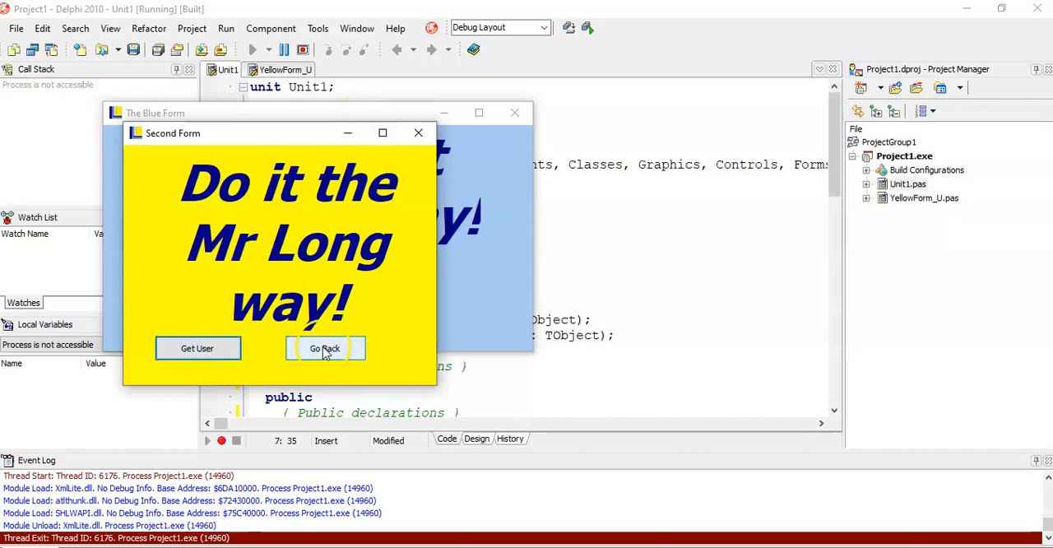
# Step: Go back to the blue form and have Get Temp display Testing 1,2,3
pyautogui.click(324, 347)
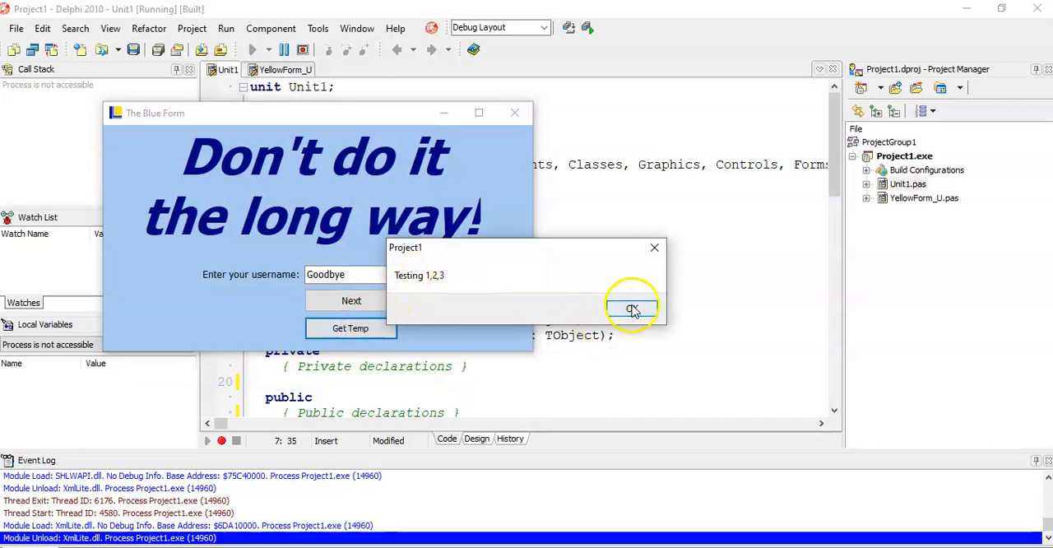
pyautogui.click(632, 306)
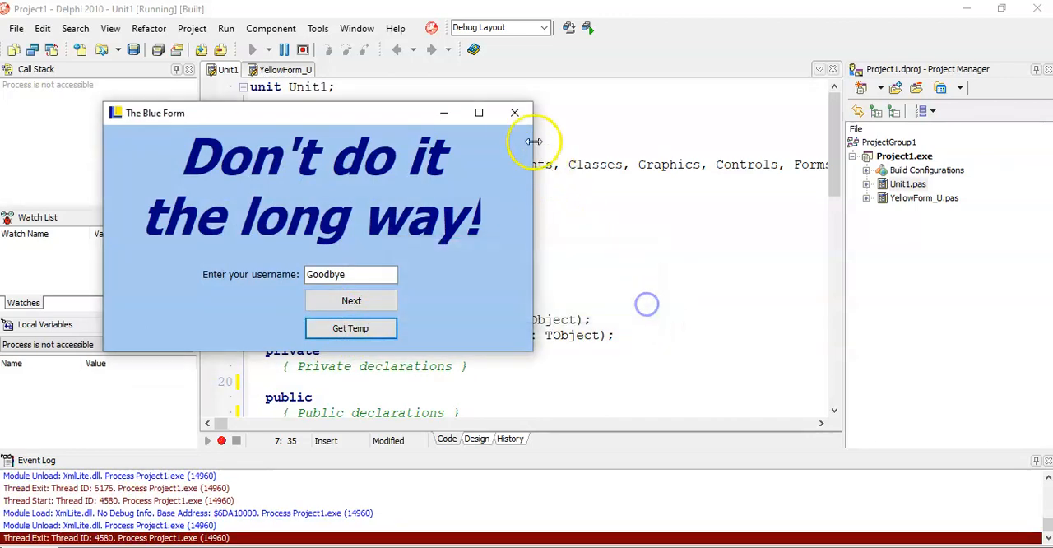